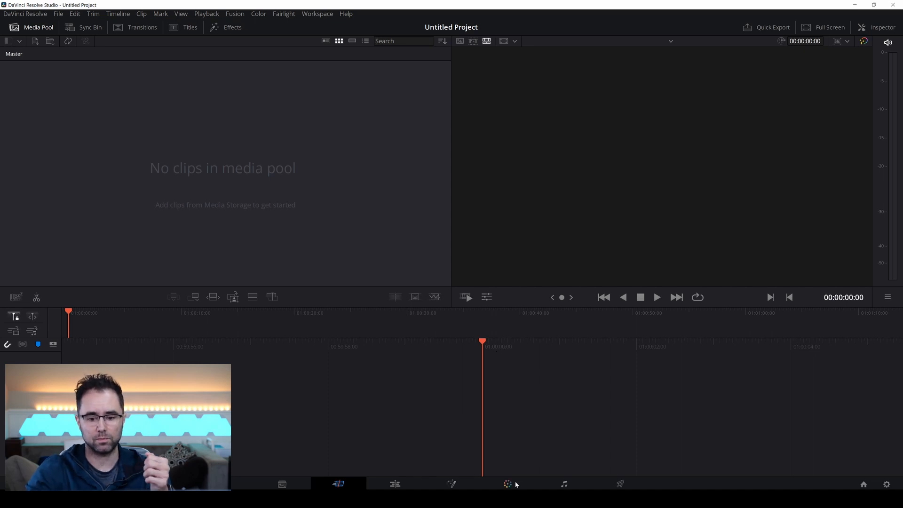
Visit the Color page, then open the Media page's drive browser.
{"action": "left_click", "coordinate": [507, 484]}
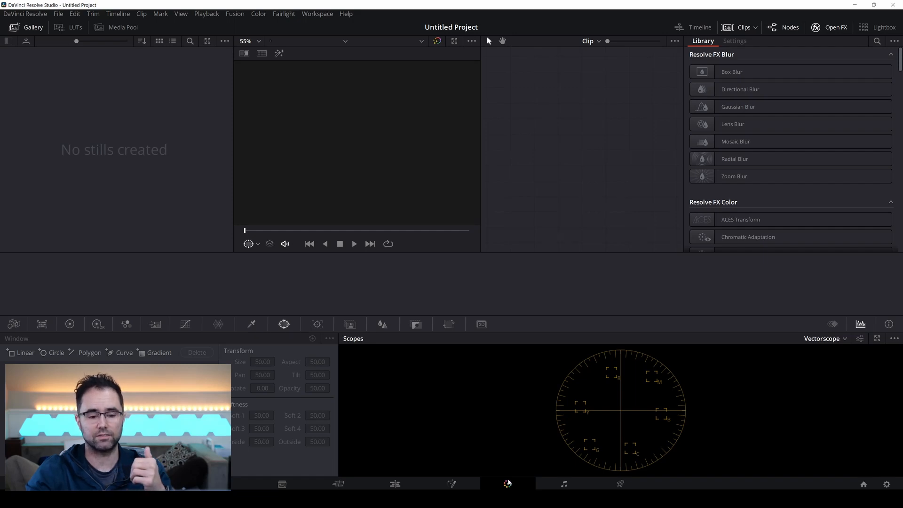
{"action": "left_click", "coordinate": [282, 484]}
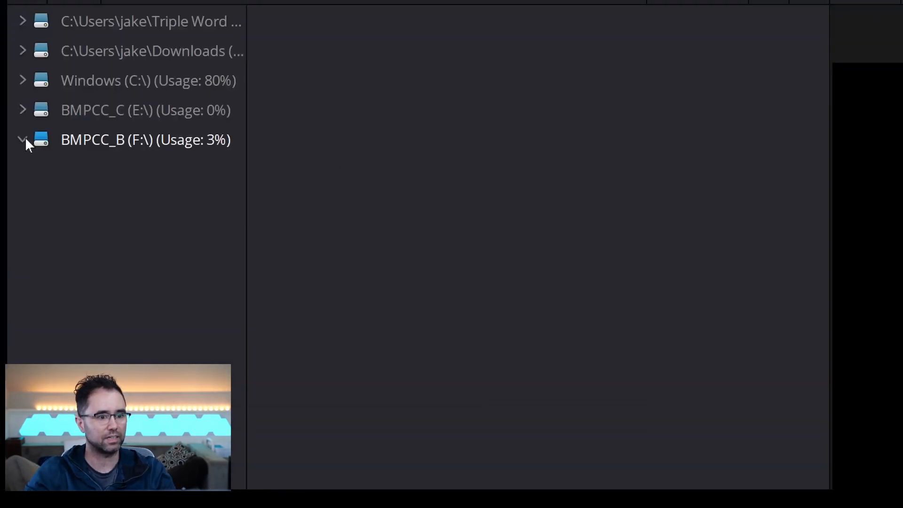
Add the .braw clip from BMPCC_B to the Media Pool and accept the frame-rate change.
{"action": "left_click", "coordinate": [23, 139]}
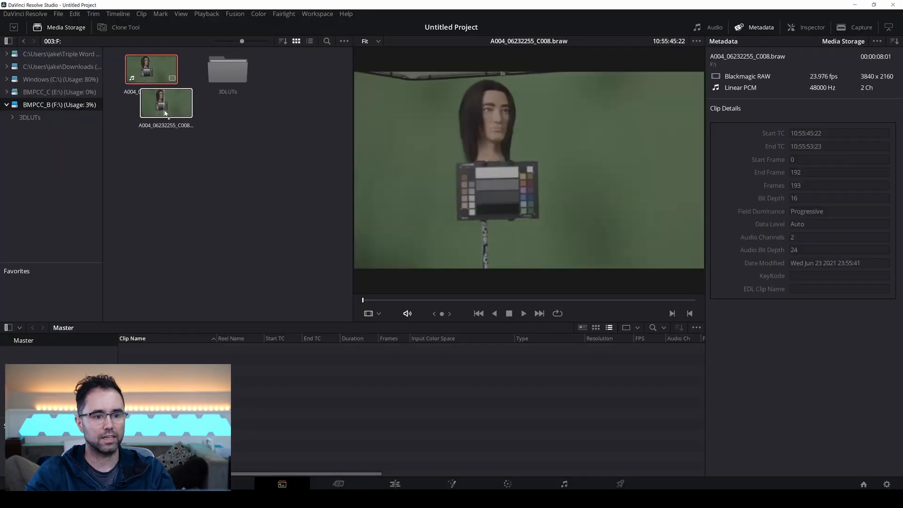
{"action": "double_click", "coordinate": [166, 102]}
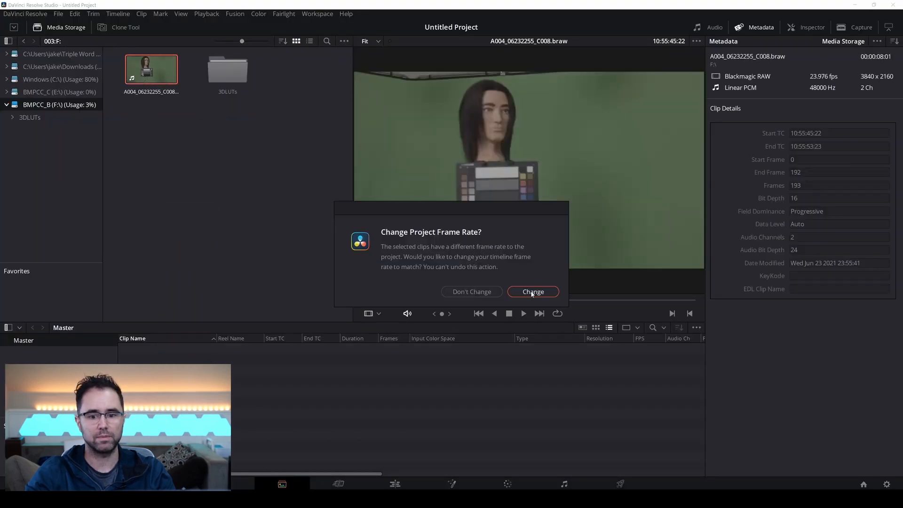
{"action": "left_click", "coordinate": [531, 292]}
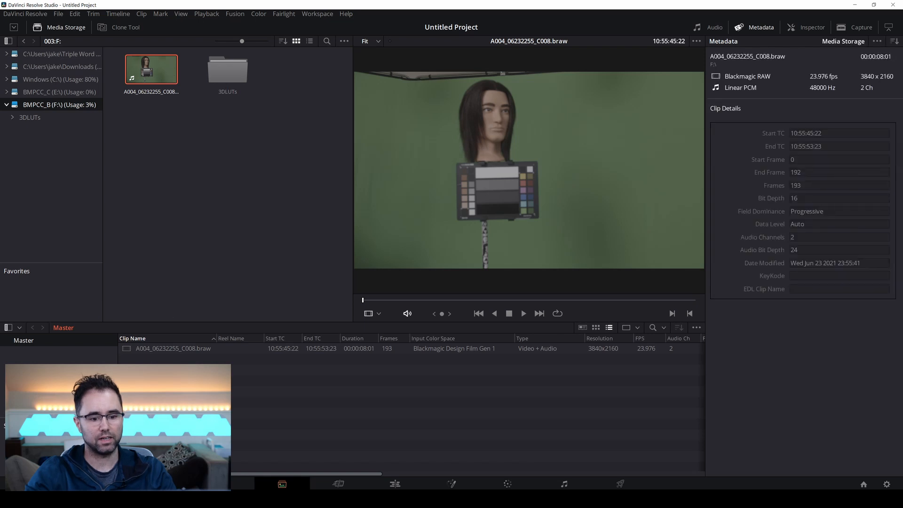
{"action": "mouse_move", "coordinate": [282, 460]}
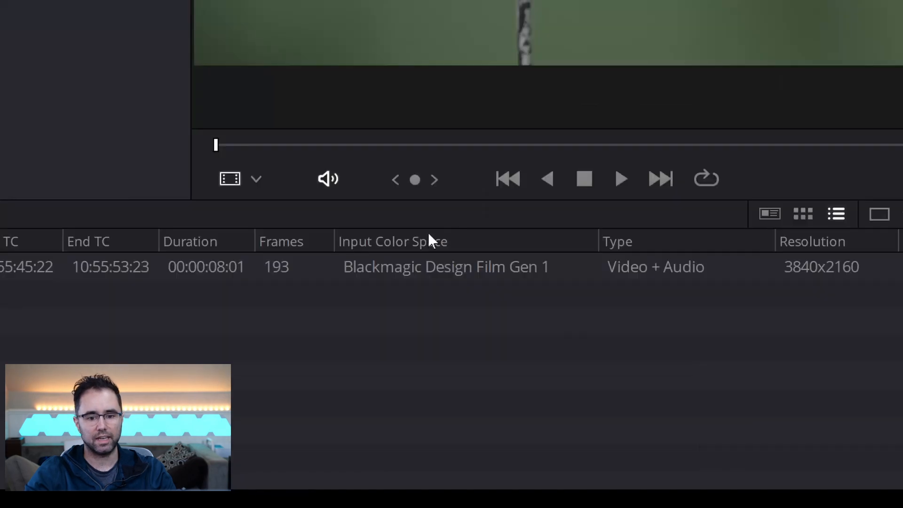
{"action": "mouse_move", "coordinate": [448, 249]}
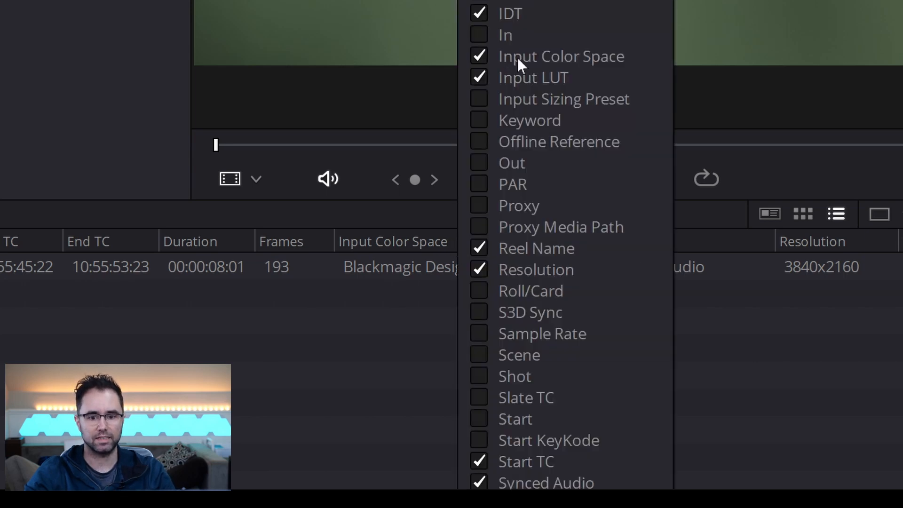
{"action": "mouse_move", "coordinate": [535, 61]}
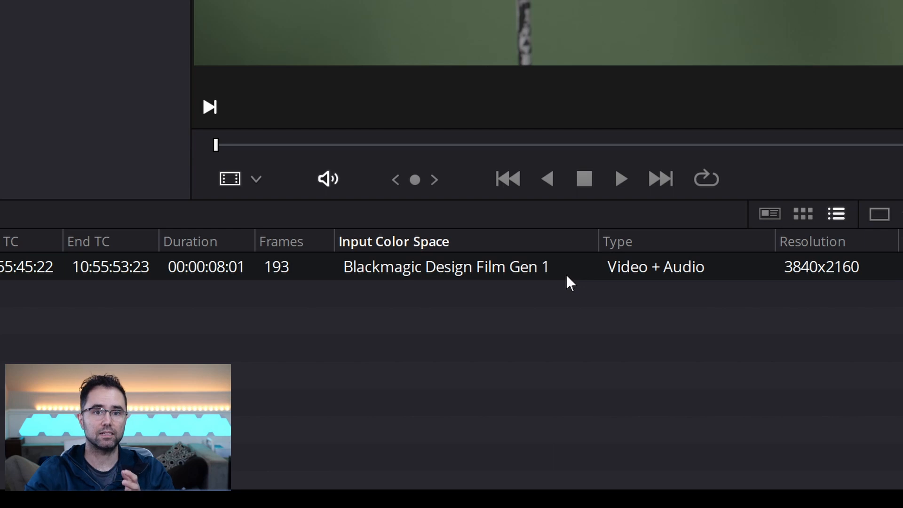
{"action": "mouse_move", "coordinate": [498, 369]}
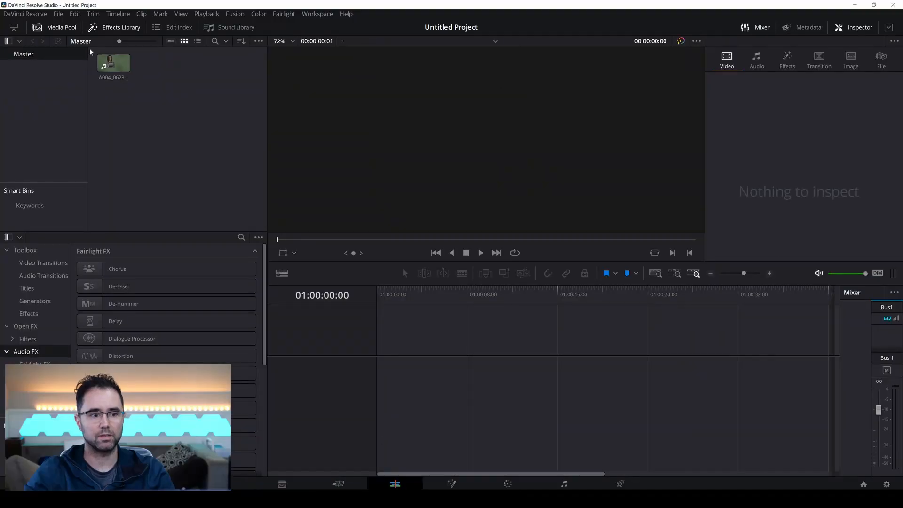
Create a timeline from the RAW clip for grading.
{"action": "left_click", "coordinate": [113, 62]}
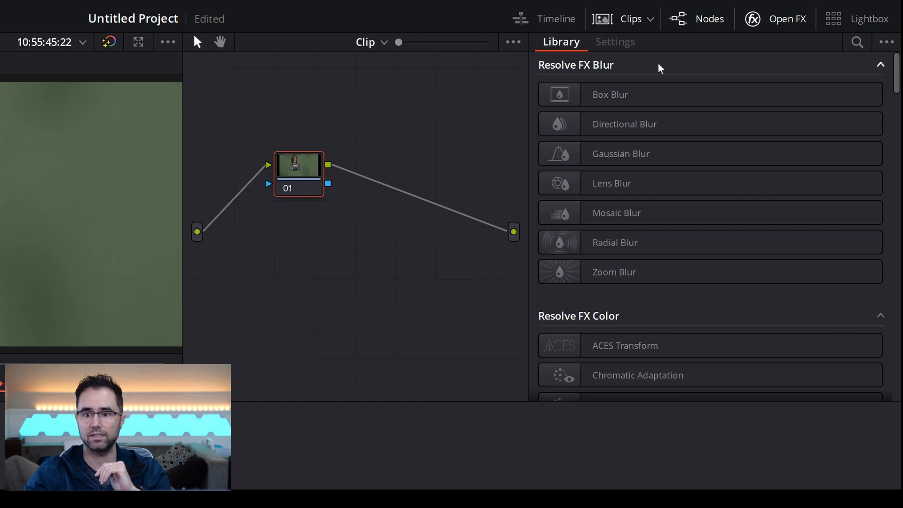
Search Open FX for 'color space' and drop Color Space Transform onto node 01.
{"action": "left_click", "coordinate": [775, 19]}
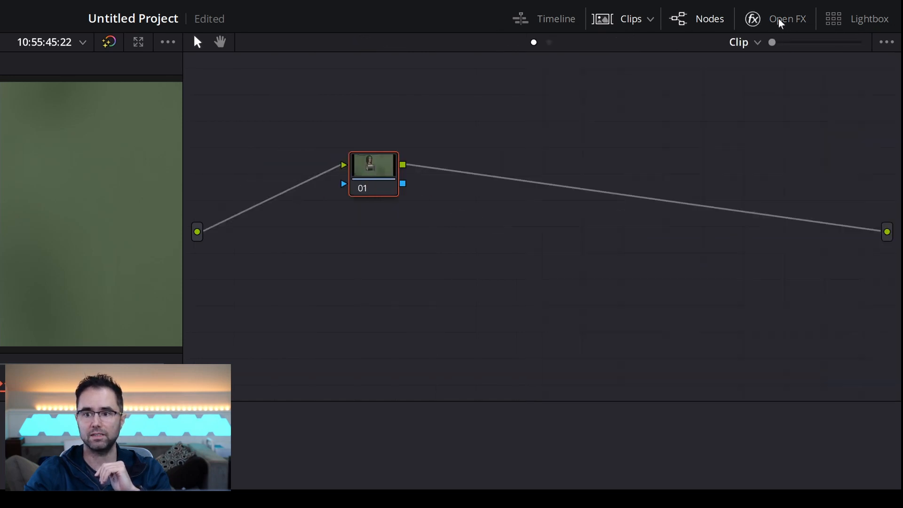
{"action": "left_click", "coordinate": [786, 18]}
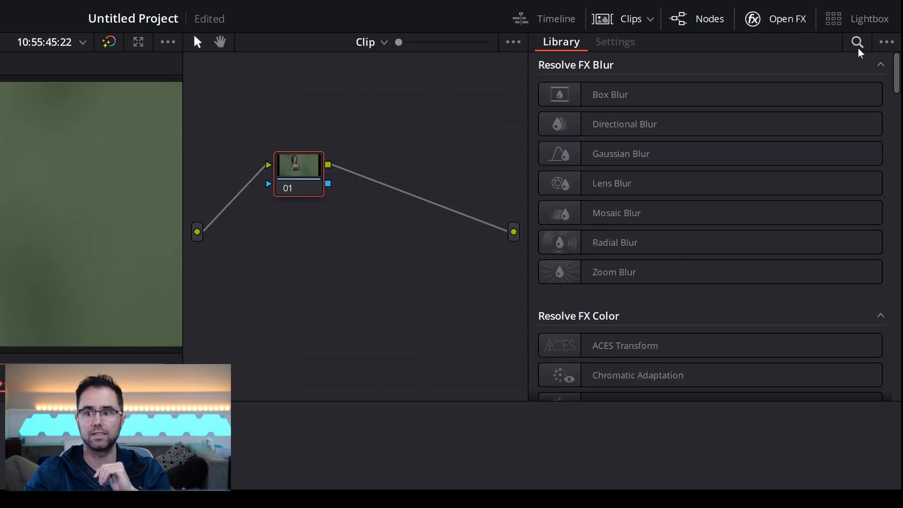
{"action": "type", "text": "col"}
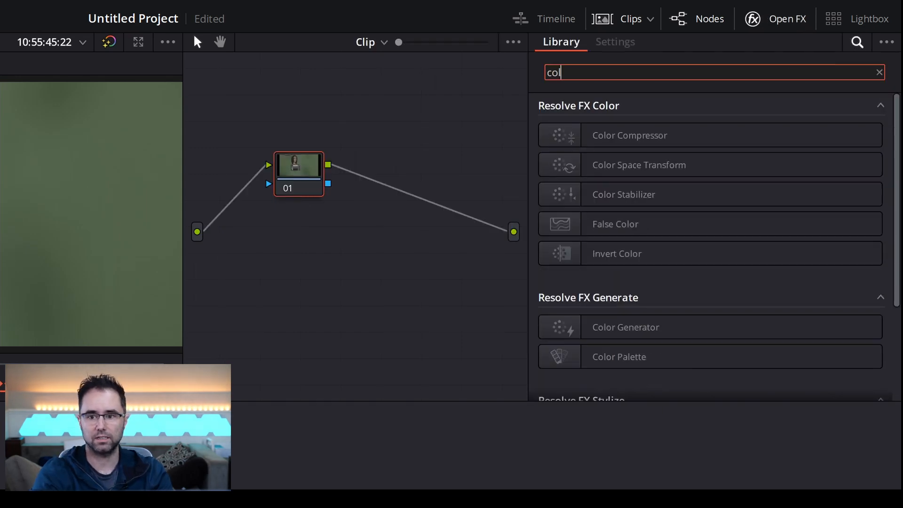
{"action": "type", "text": "color space"}
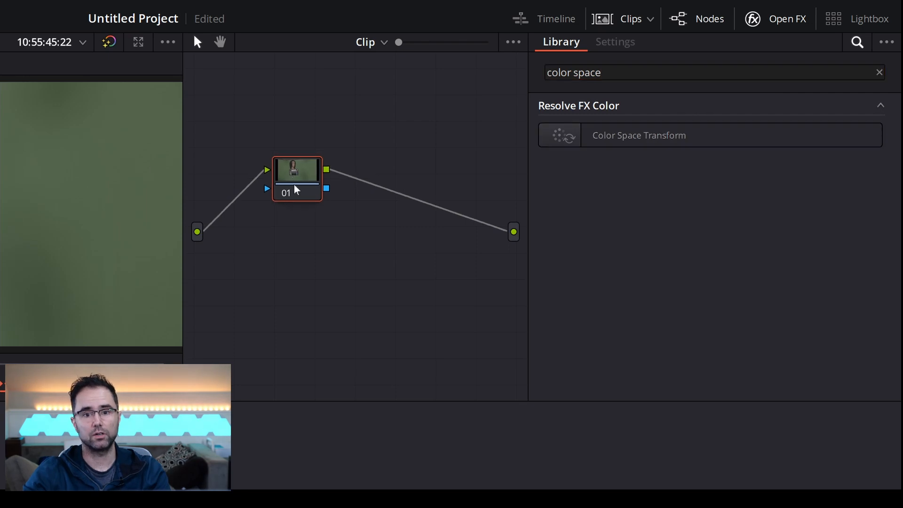
{"action": "left_click_drag", "start_coordinate": [296, 178], "coordinate": [310, 187]}
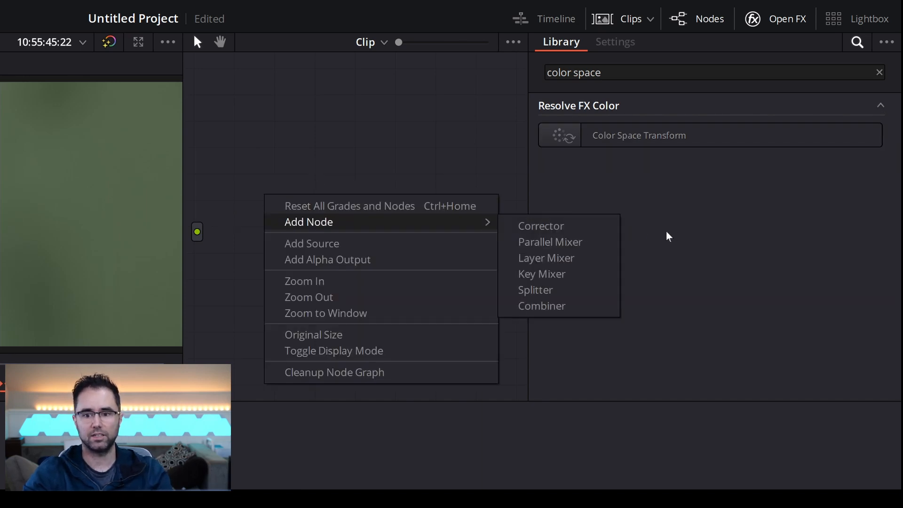
{"action": "left_click", "coordinate": [540, 225]}
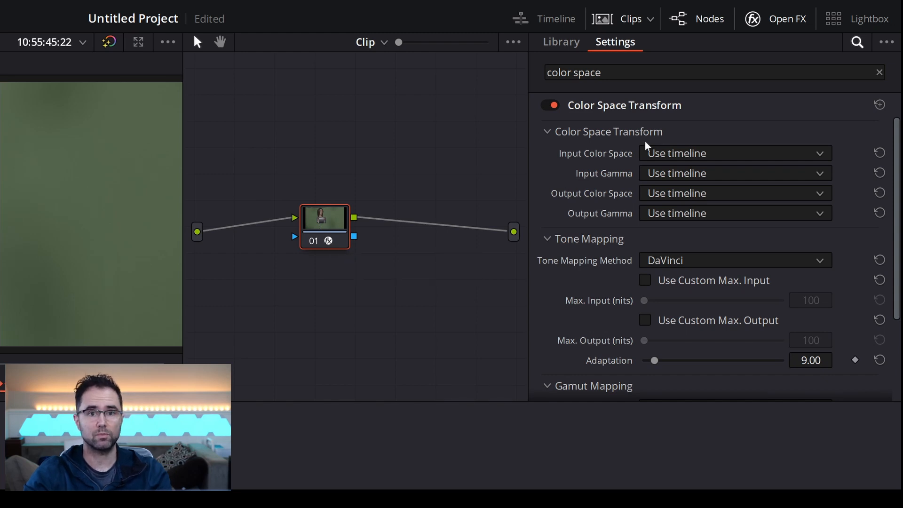
{"action": "mouse_move", "coordinate": [667, 158]}
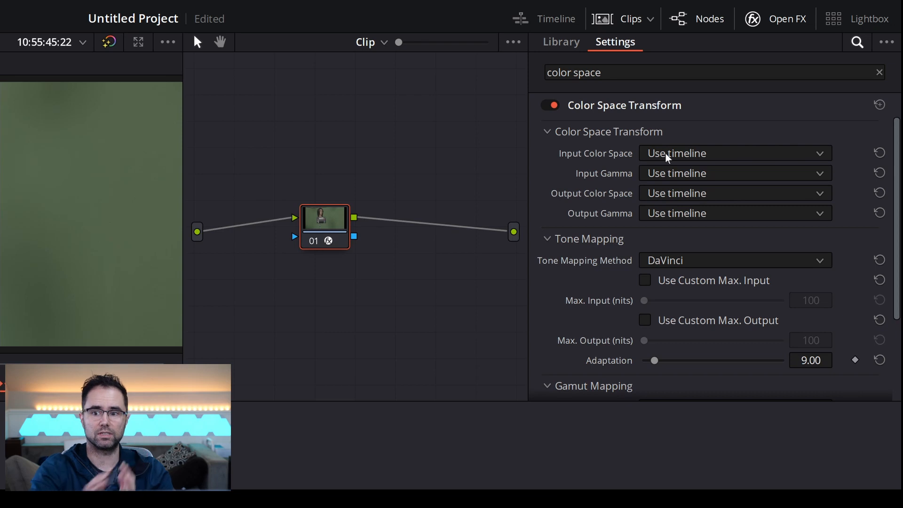
Set Input Color Space to Blackmagic Design Film Gen 1 and browse the Input Gamma options.
{"action": "left_click", "coordinate": [733, 153]}
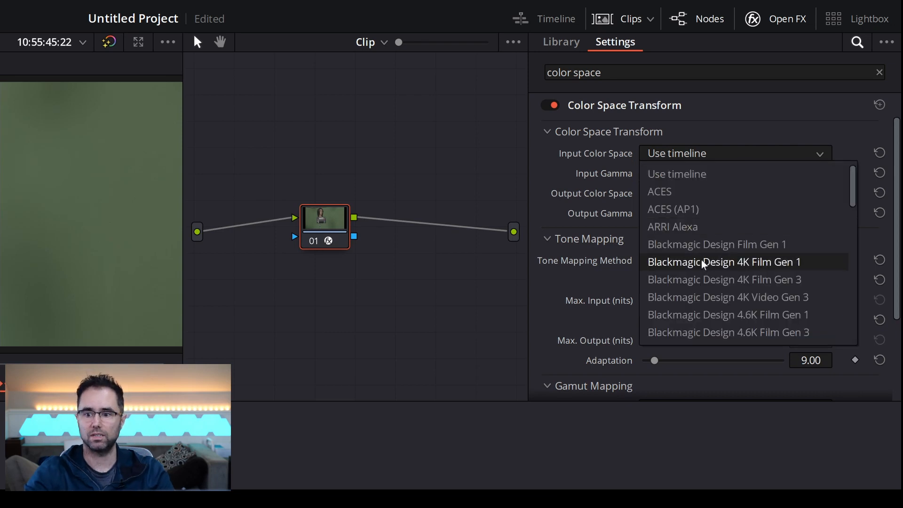
{"action": "left_click", "coordinate": [717, 244]}
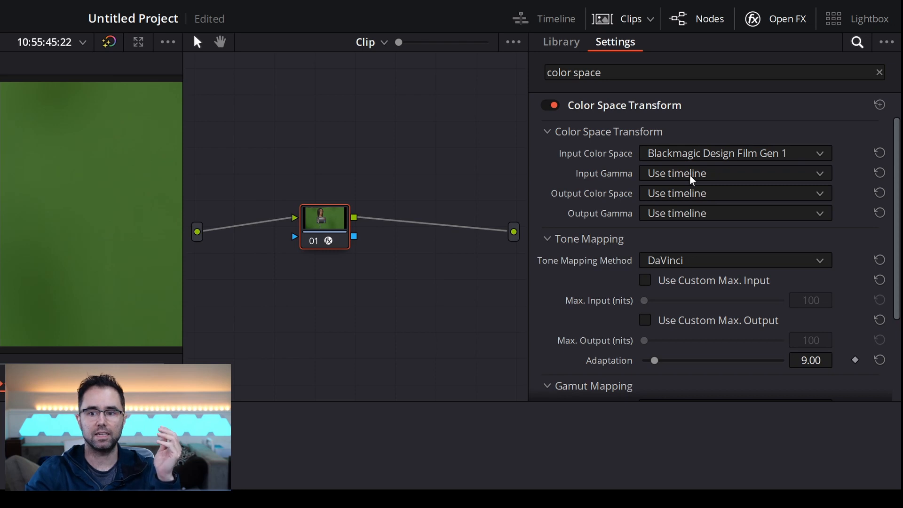
{"action": "left_click", "coordinate": [734, 173]}
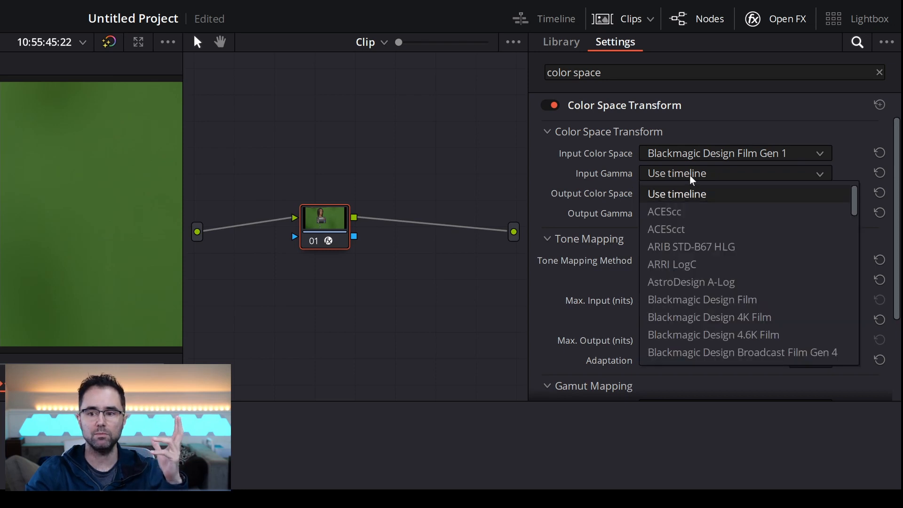
{"action": "scroll", "scroll_direction": "down", "scroll_amount": 3}
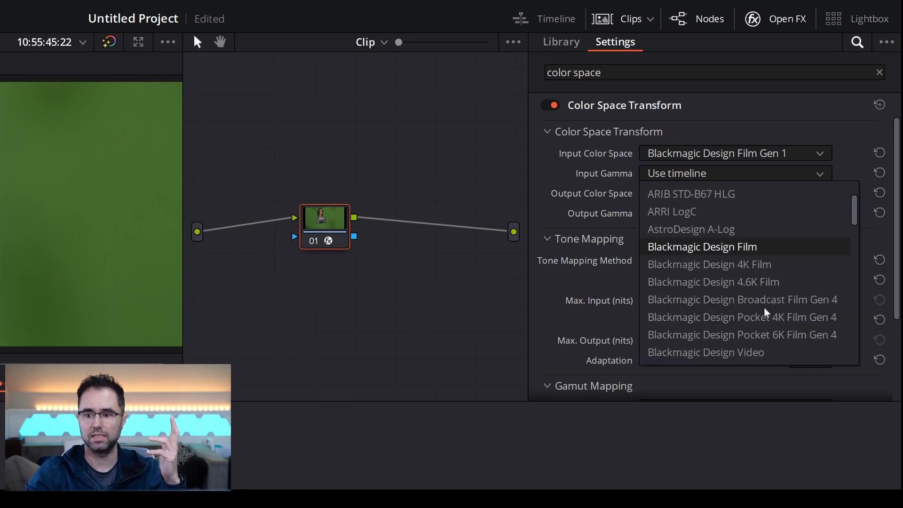
{"action": "scroll", "scroll_direction": "down", "scroll_amount": 3}
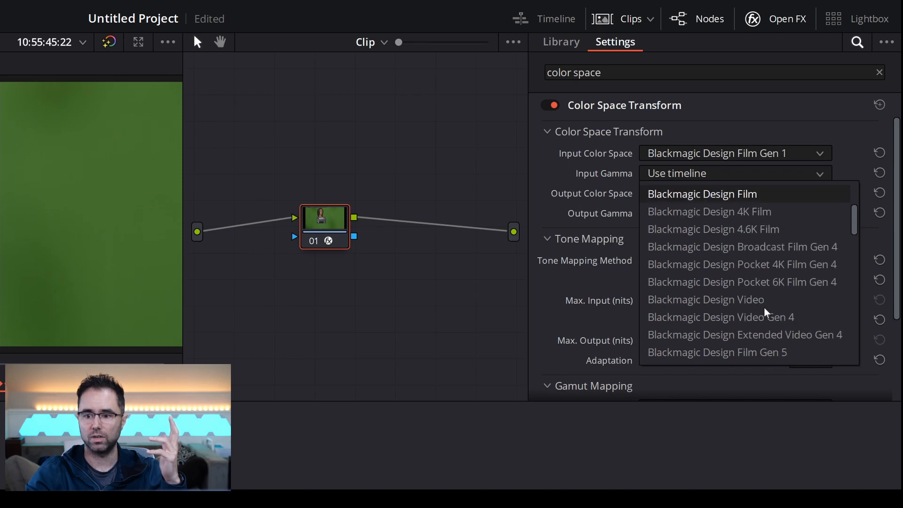
{"action": "mouse_move", "coordinate": [782, 201]}
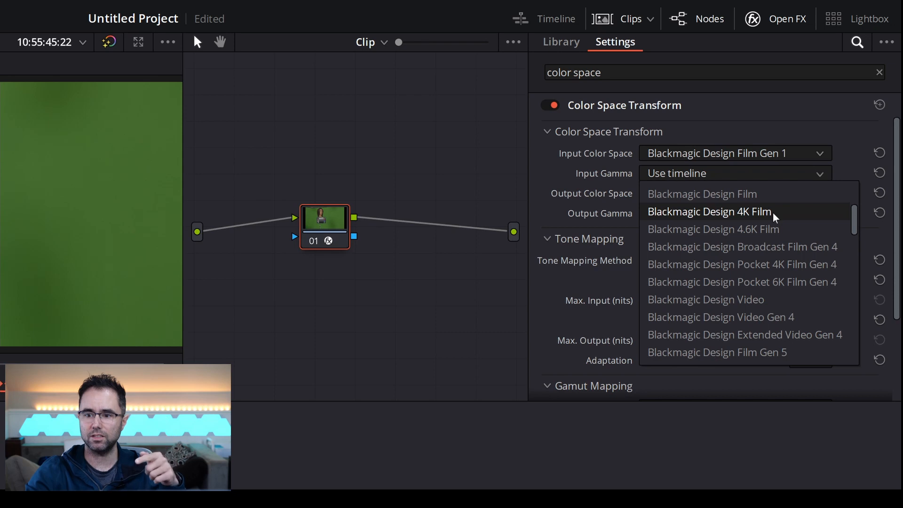
{"action": "mouse_move", "coordinate": [701, 193]}
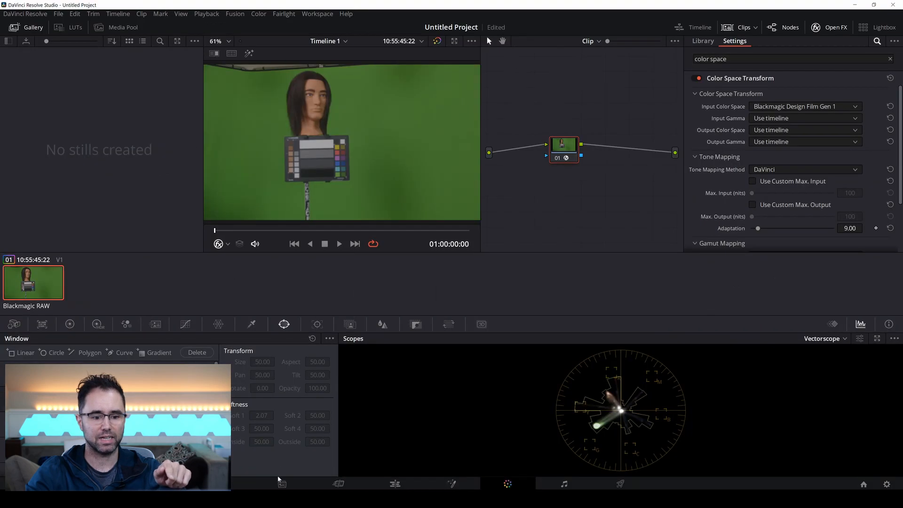
{"action": "left_click", "coordinate": [282, 484]}
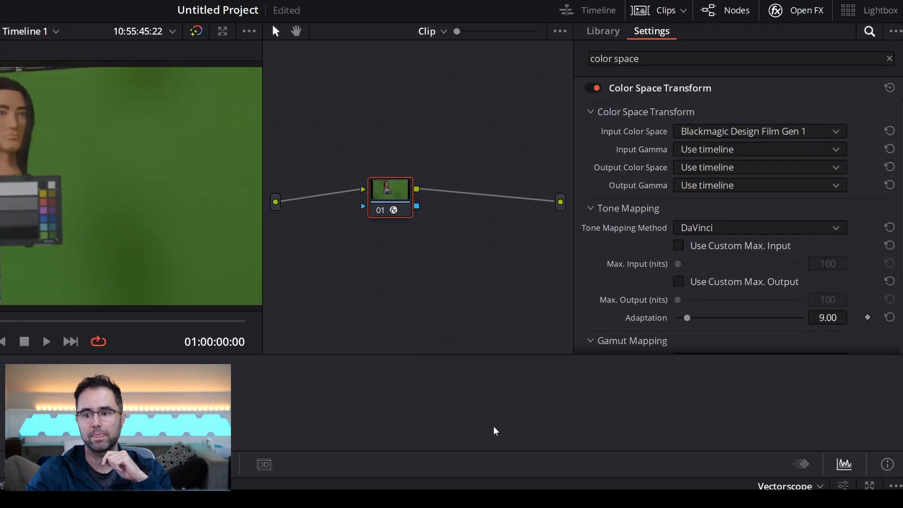
Set Input Gamma to Blackmagic Design Film and Output Color Space to Rec.709.
{"action": "left_click", "coordinate": [758, 149]}
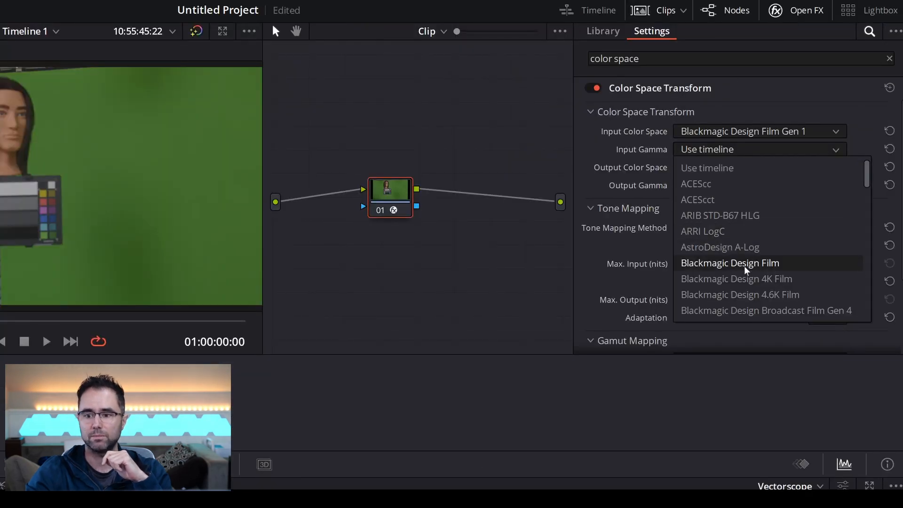
{"action": "left_click", "coordinate": [729, 263]}
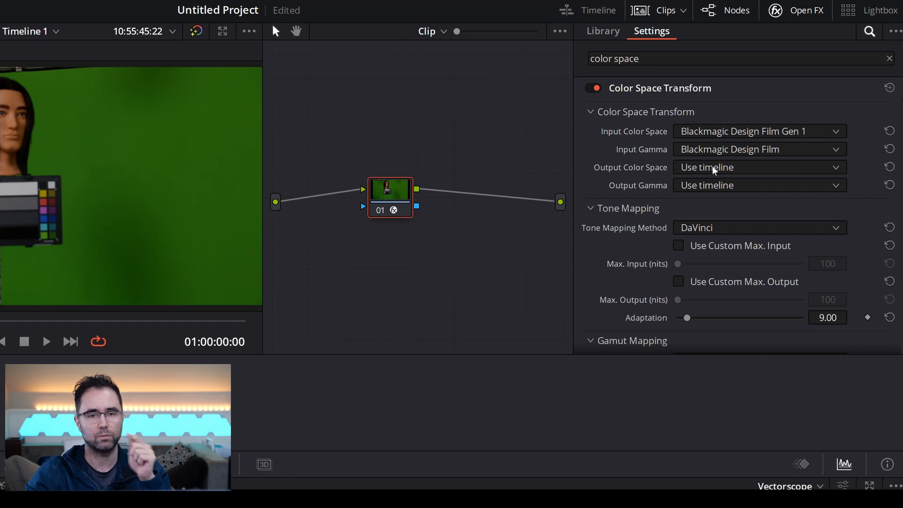
{"action": "left_click", "coordinate": [758, 167]}
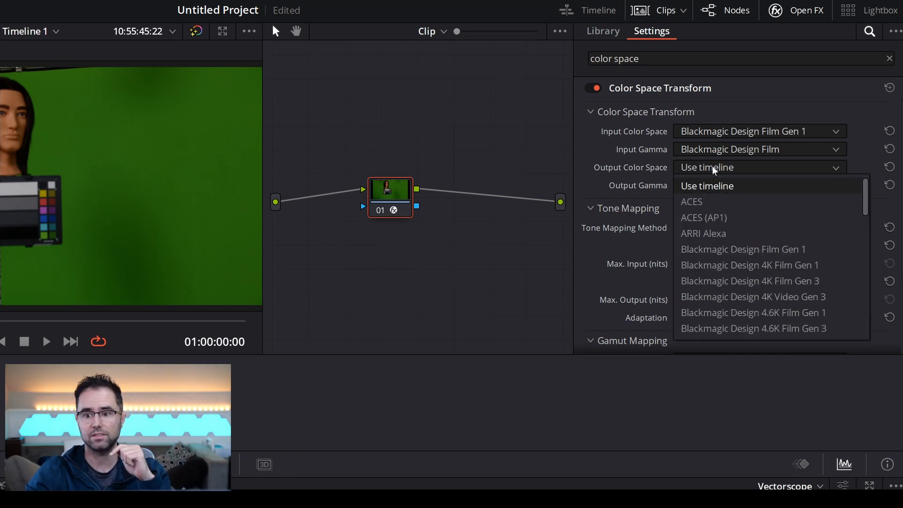
{"action": "scroll", "scroll_direction": "down", "scroll_amount": 3}
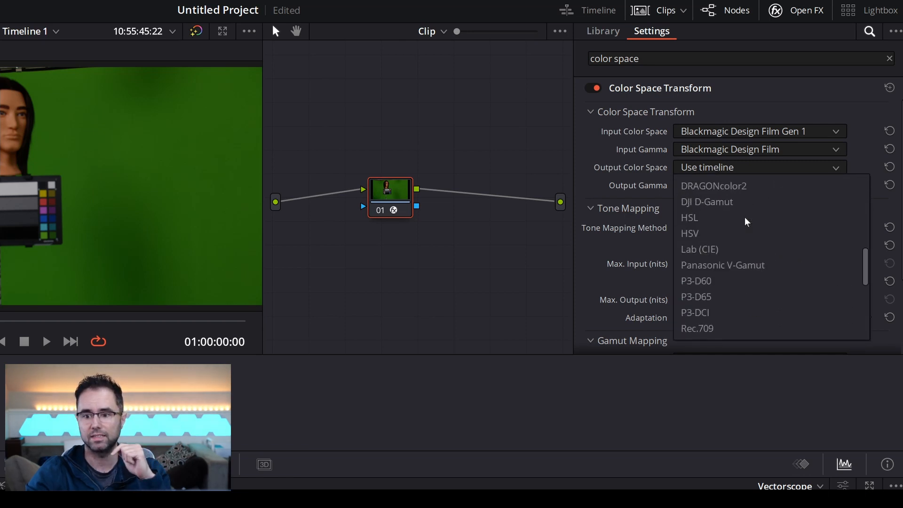
{"action": "left_click", "coordinate": [697, 329]}
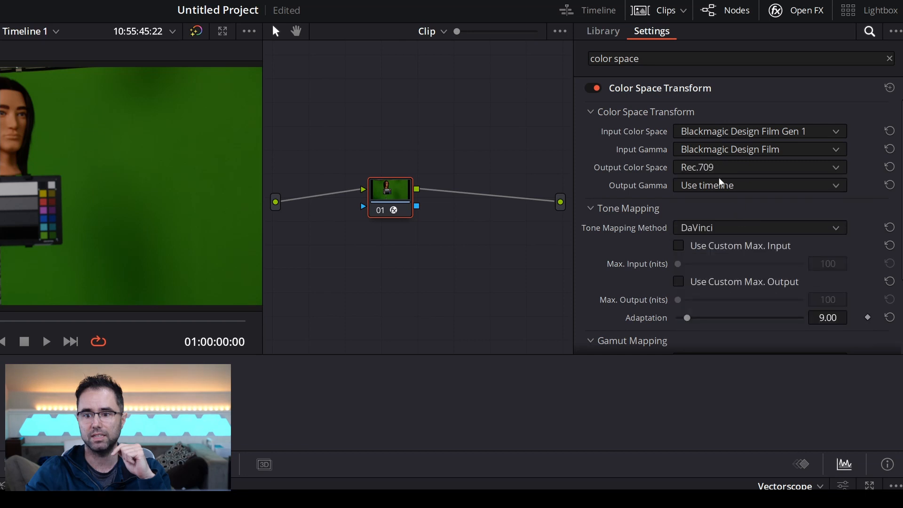
Set Output Gamma to Rec.709, Tone Mapping to None, and disable White Point Adaptation.
{"action": "left_click", "coordinate": [757, 185]}
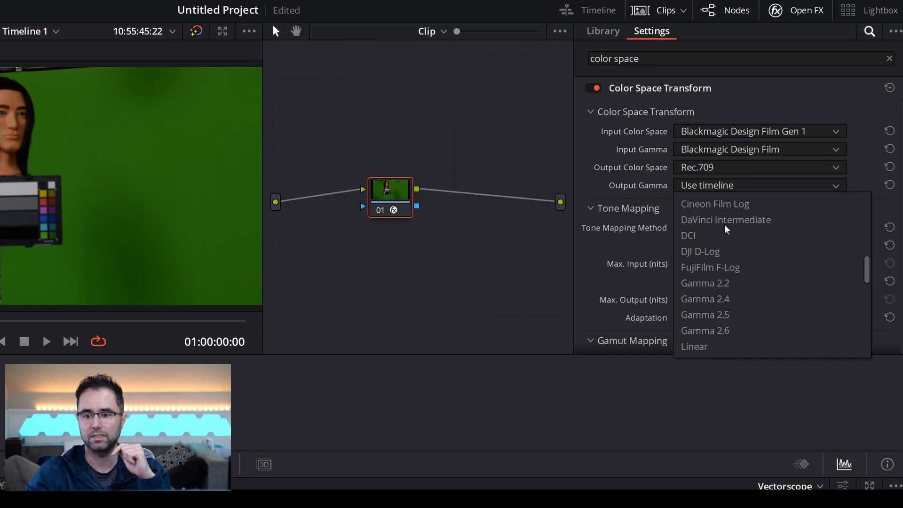
{"action": "scroll", "scroll_direction": "down", "scroll_amount": 3}
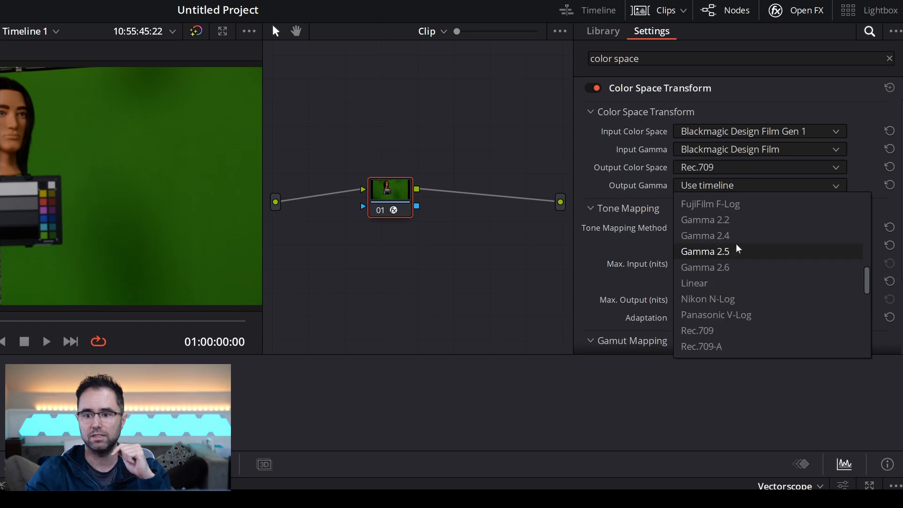
{"action": "mouse_move", "coordinate": [732, 239]}
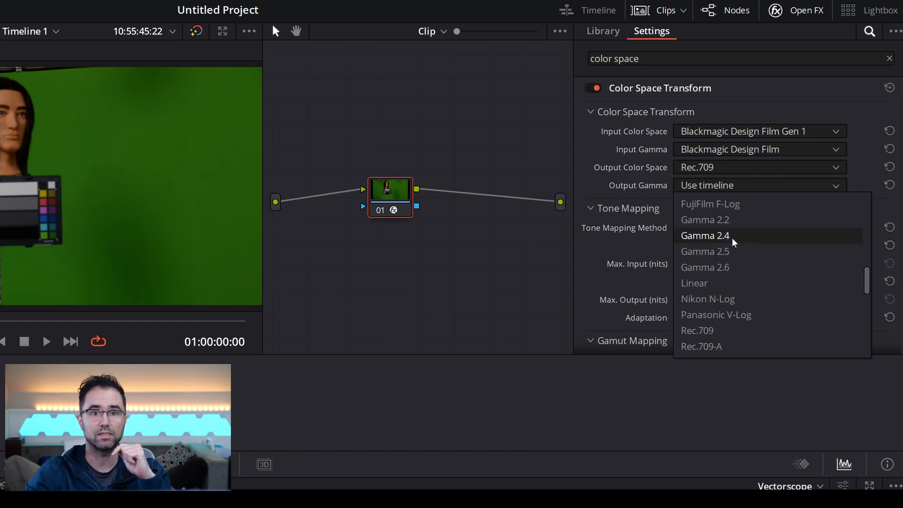
{"action": "left_click", "coordinate": [697, 330]}
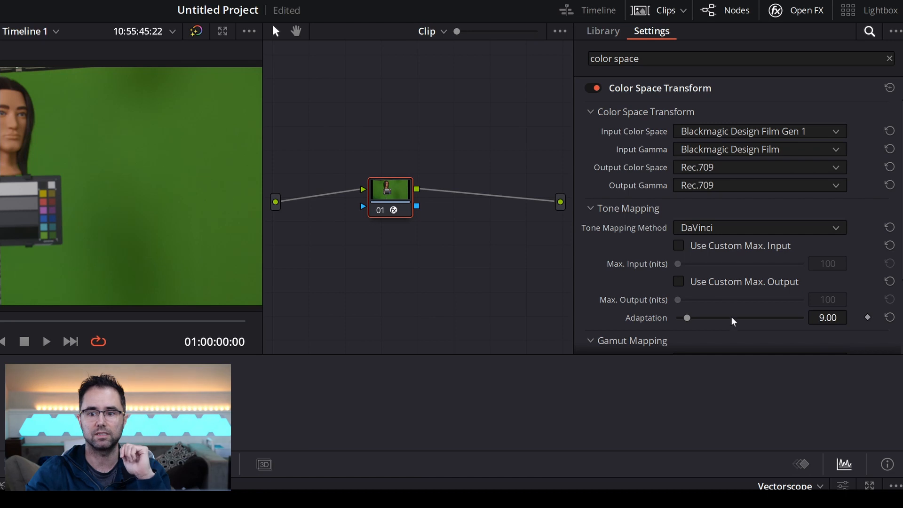
{"action": "left_click", "coordinate": [759, 228]}
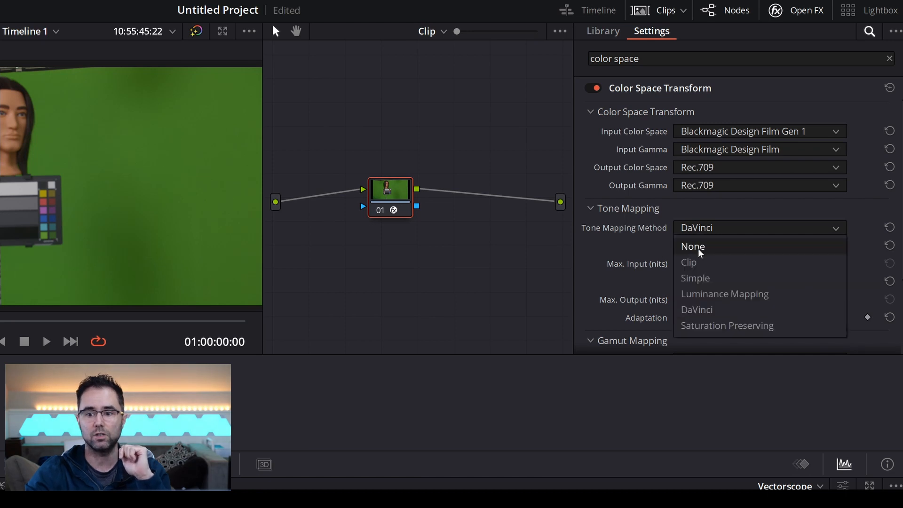
{"action": "left_click", "coordinate": [692, 246]}
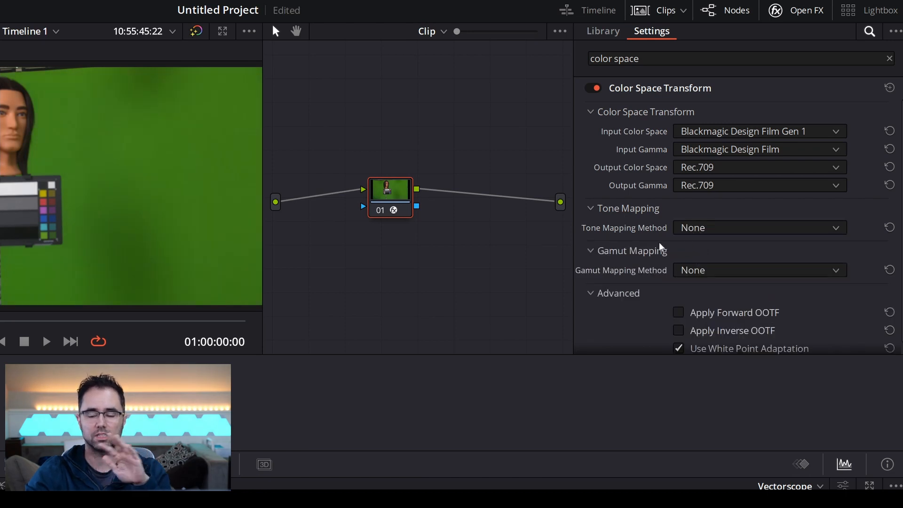
{"action": "scroll", "scroll_direction": "down", "scroll_amount": 3}
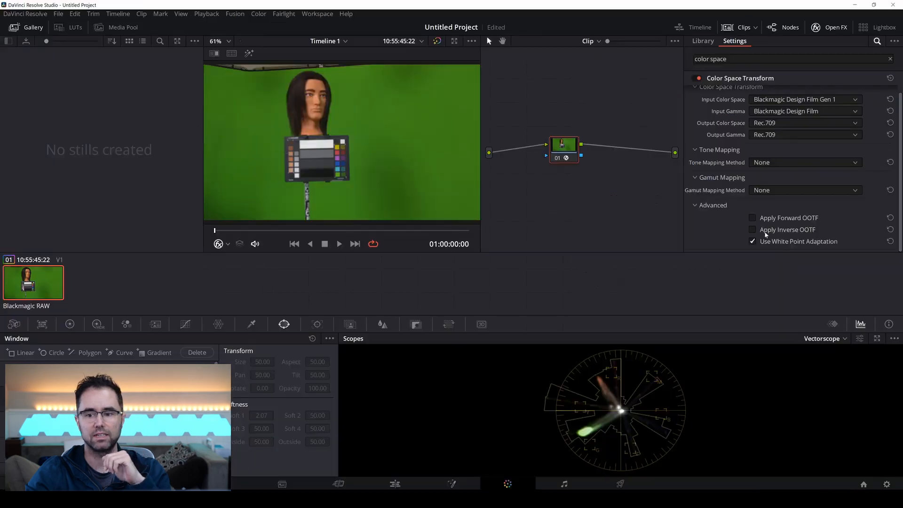
{"action": "left_click", "coordinate": [752, 241]}
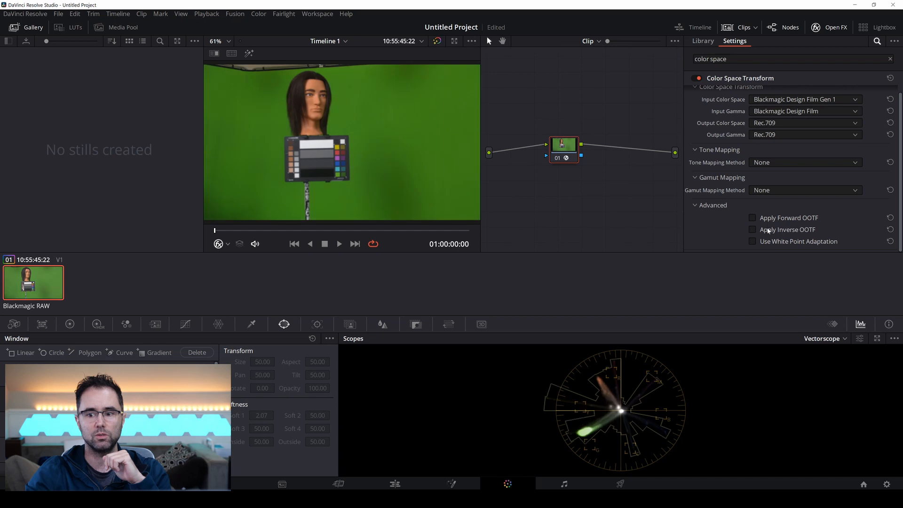
{"action": "mouse_move", "coordinate": [805, 217]}
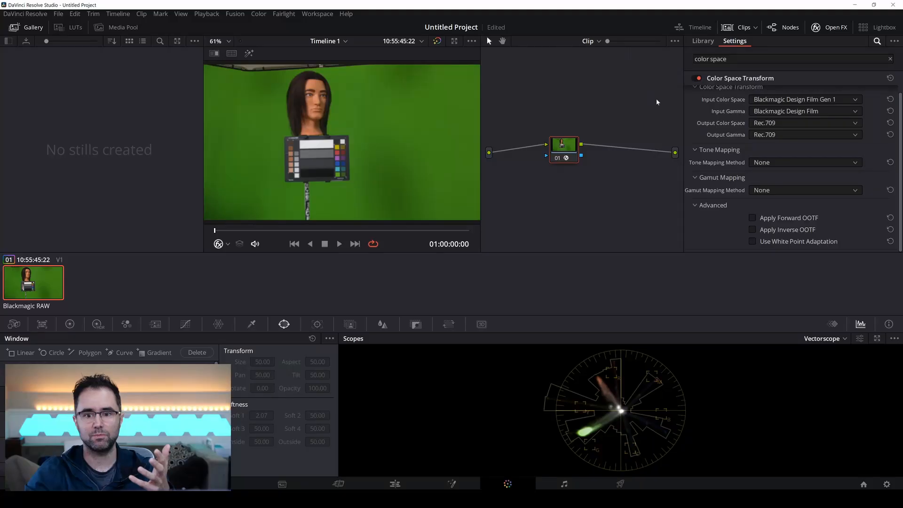
{"action": "mouse_move", "coordinate": [612, 194]}
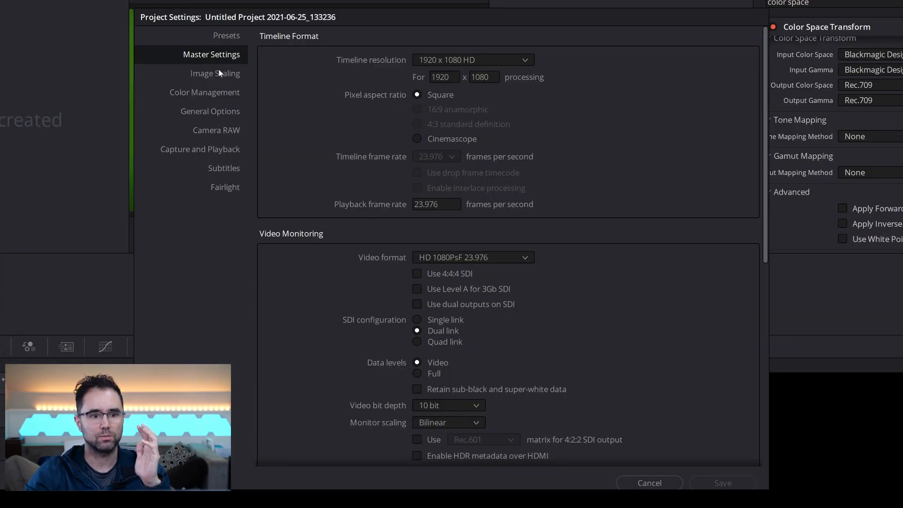
{"action": "left_click", "coordinate": [204, 92]}
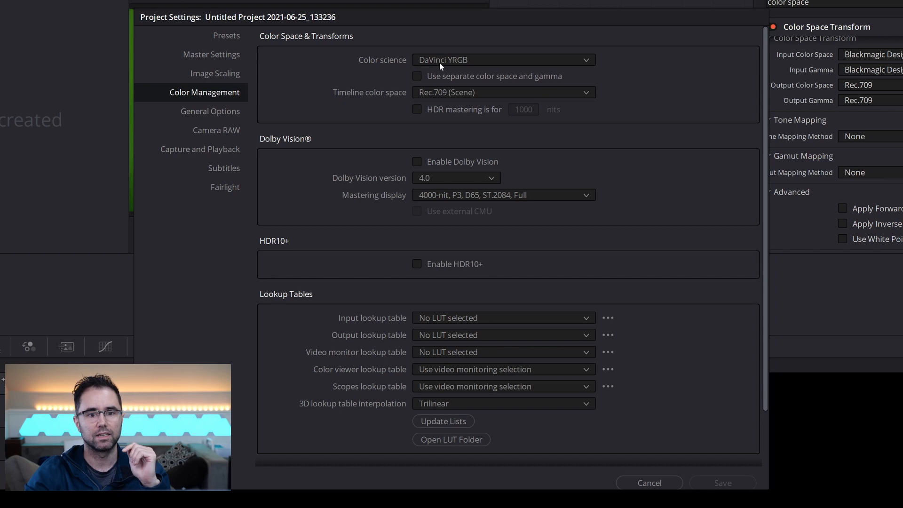
{"action": "mouse_move", "coordinate": [446, 97]}
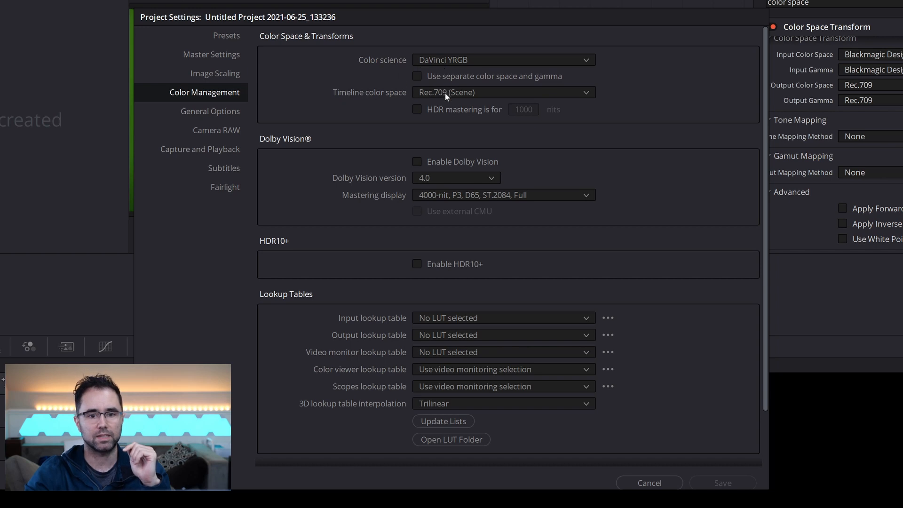
{"action": "left_click", "coordinate": [648, 483]}
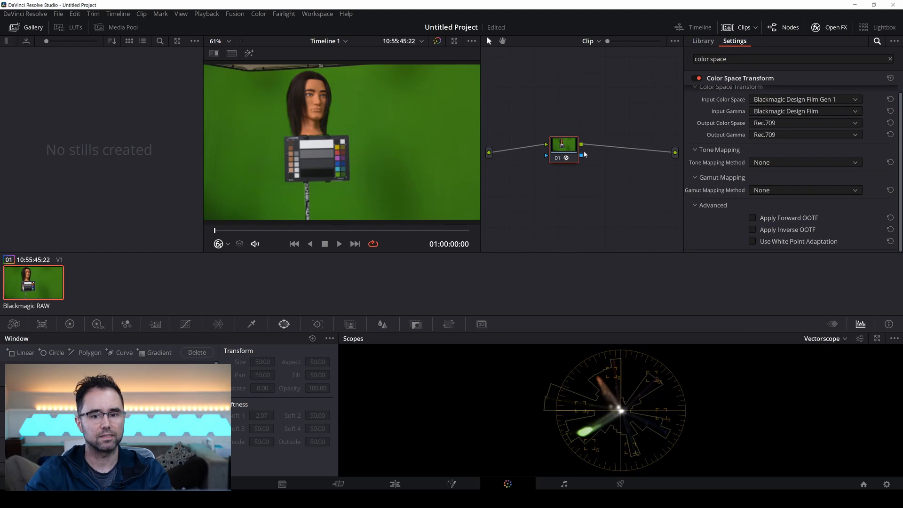
Open Rec709Calibration and preview the SMPTE bars and chart clip on the timeline.
{"action": "left_click", "coordinate": [395, 480]}
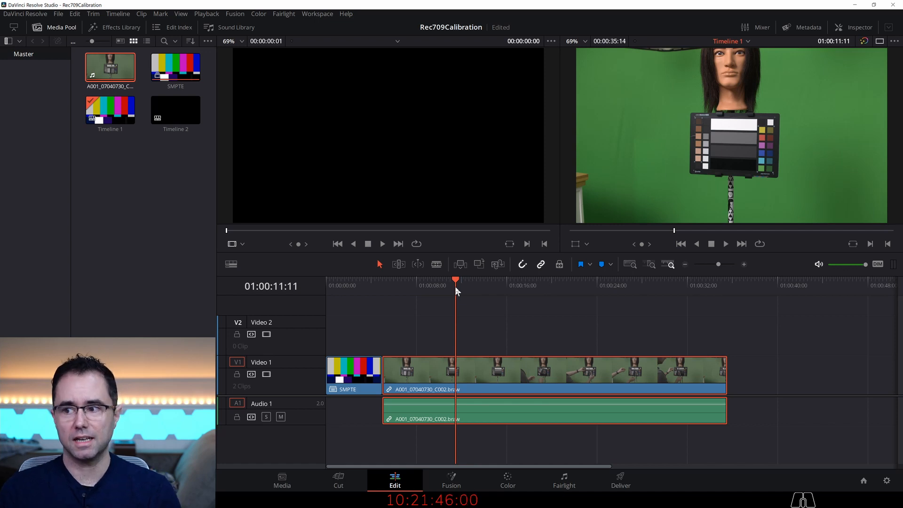
{"action": "mouse_move", "coordinate": [417, 295]}
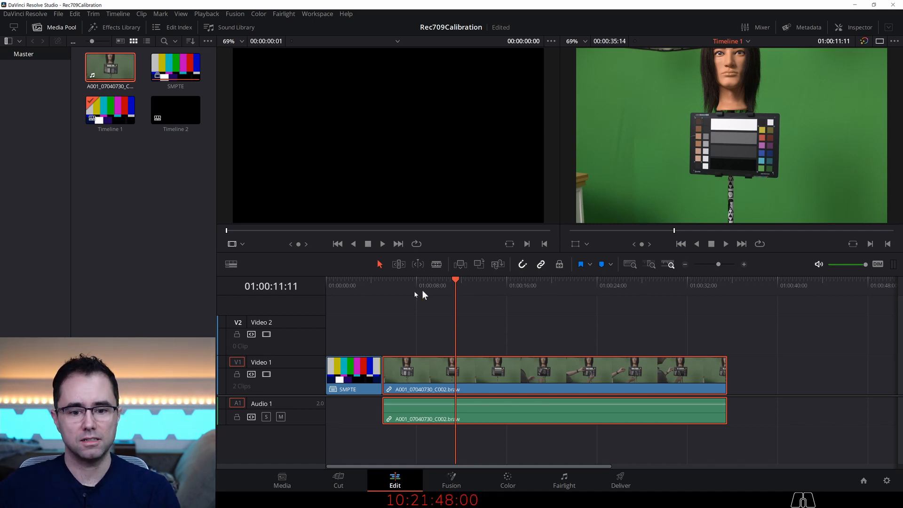
{"action": "left_click", "coordinate": [354, 285]}
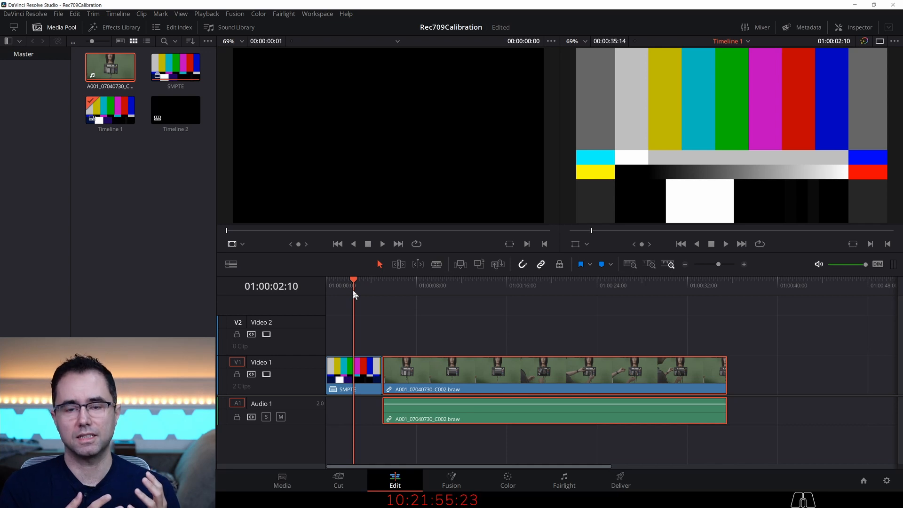
{"action": "mouse_move", "coordinate": [439, 297]}
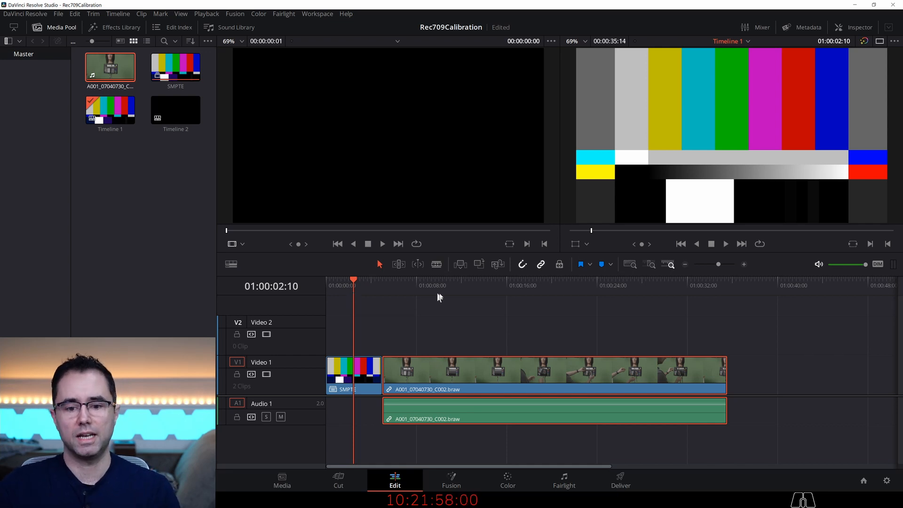
{"action": "left_click", "coordinate": [535, 285]}
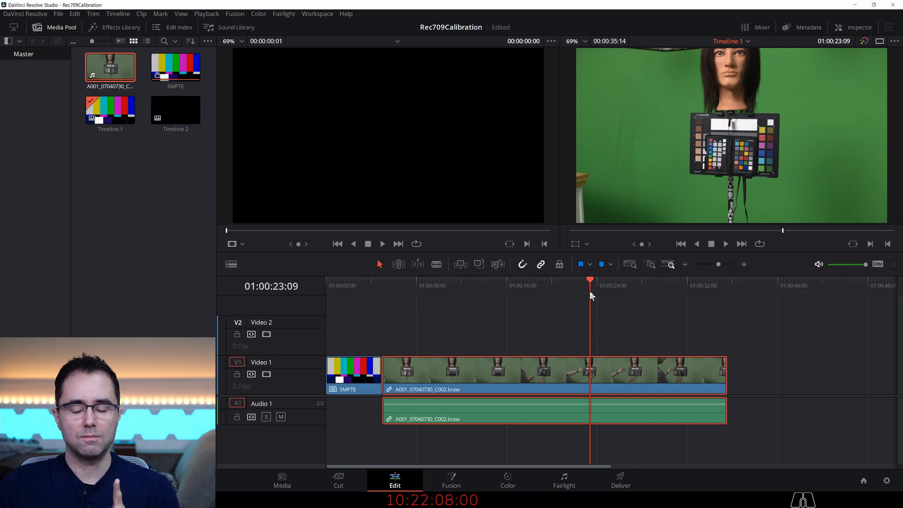
{"action": "left_click", "coordinate": [507, 481]}
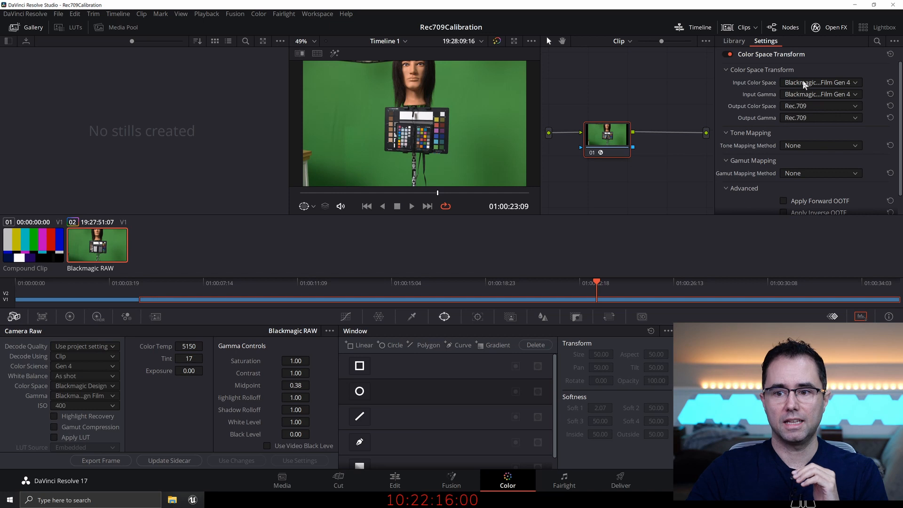
Check the CST input, then confirm the clip's Film Gen 1 Input Color Space on the Media page.
{"action": "left_click", "coordinate": [821, 82]}
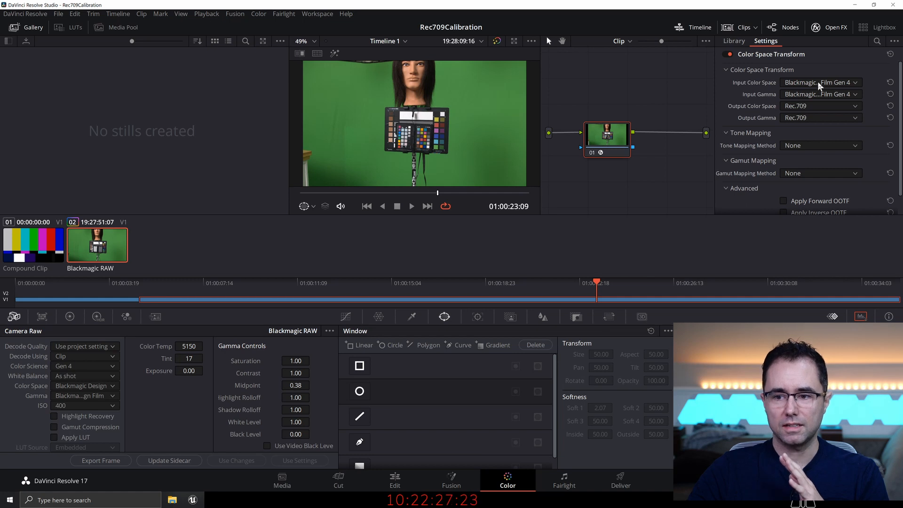
{"action": "left_click", "coordinate": [281, 480]}
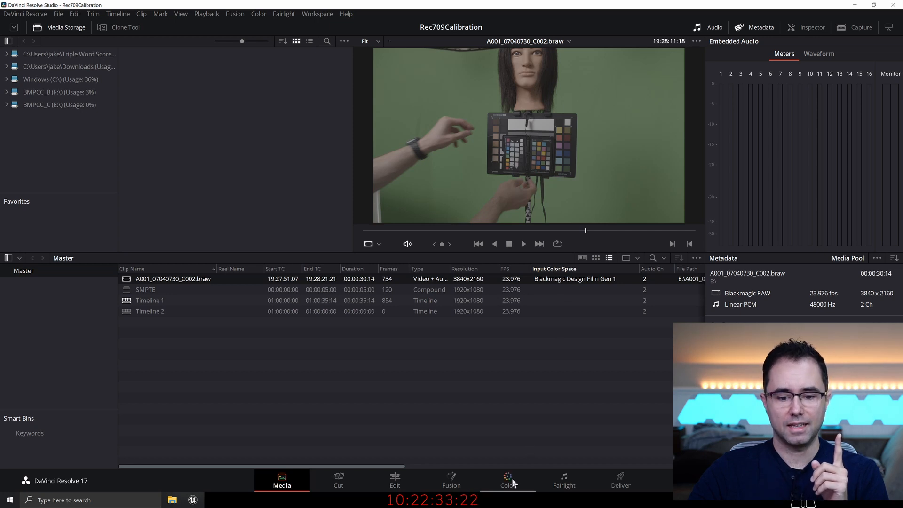
{"action": "left_click", "coordinate": [507, 480]}
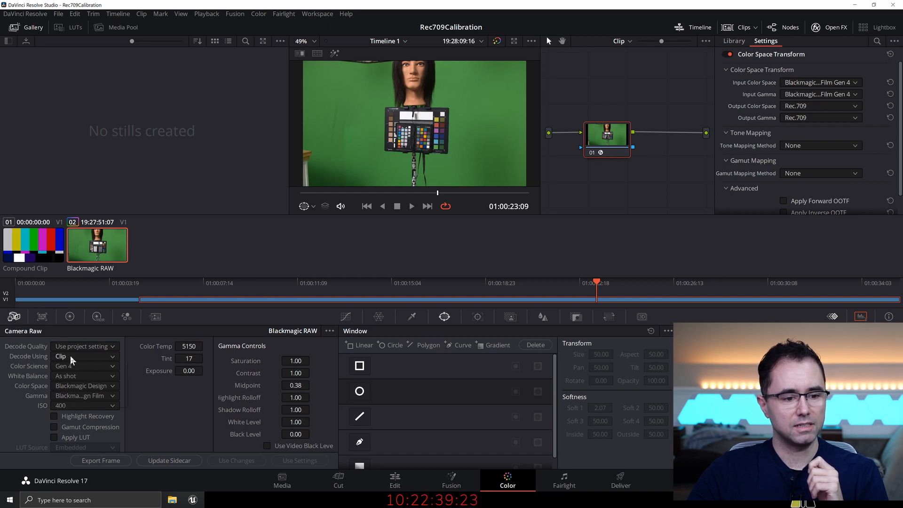
{"action": "left_click", "coordinate": [85, 346]}
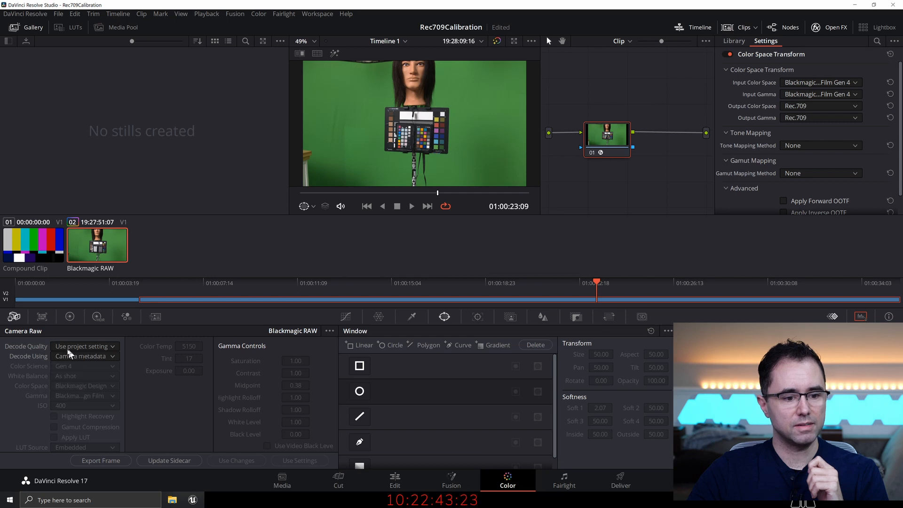
{"action": "mouse_move", "coordinate": [80, 385]}
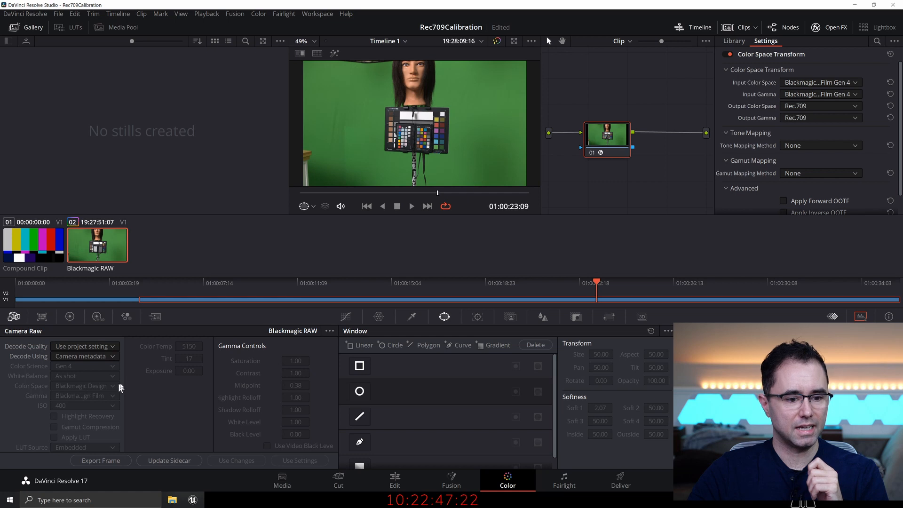
{"action": "left_click", "coordinate": [83, 356]}
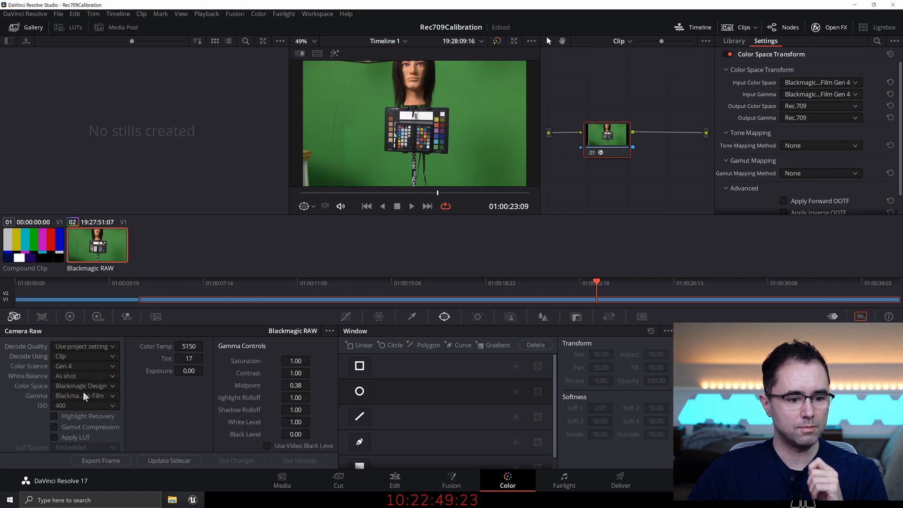
{"action": "left_click", "coordinate": [83, 366]}
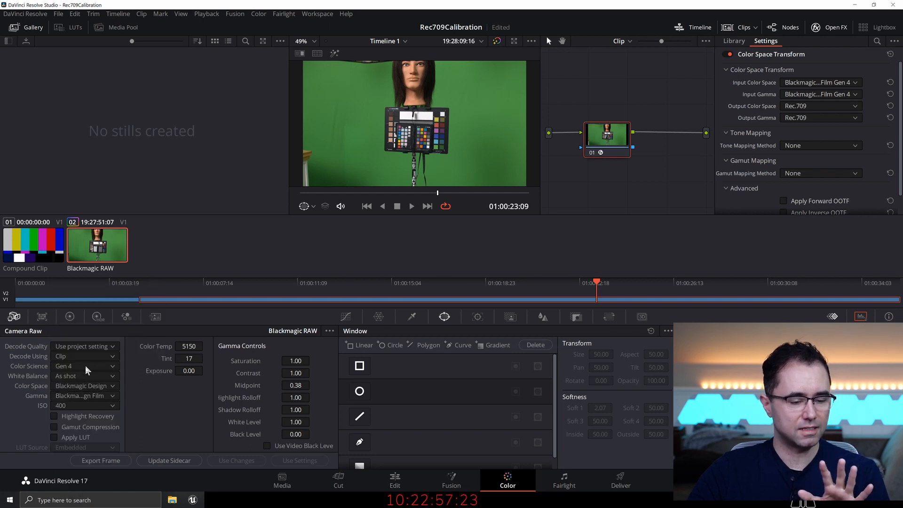
{"action": "left_click", "coordinate": [109, 385]}
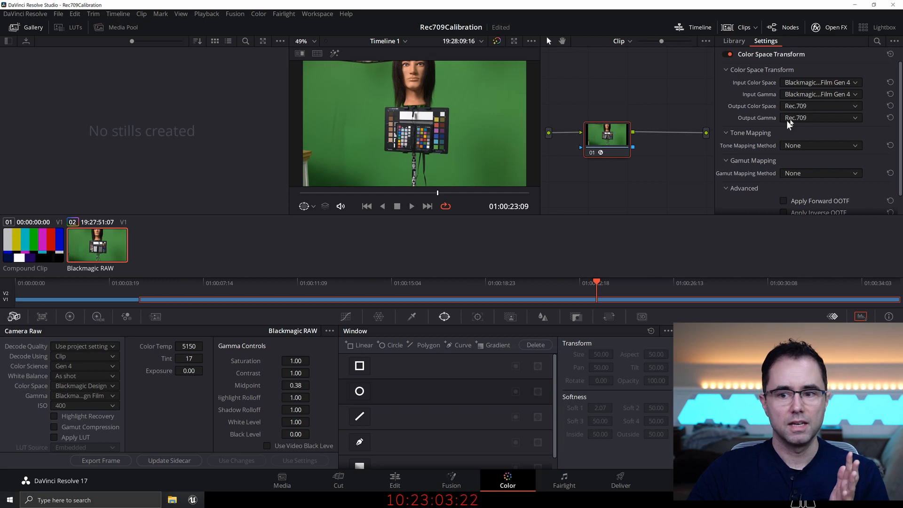
{"action": "left_click", "coordinate": [820, 82]}
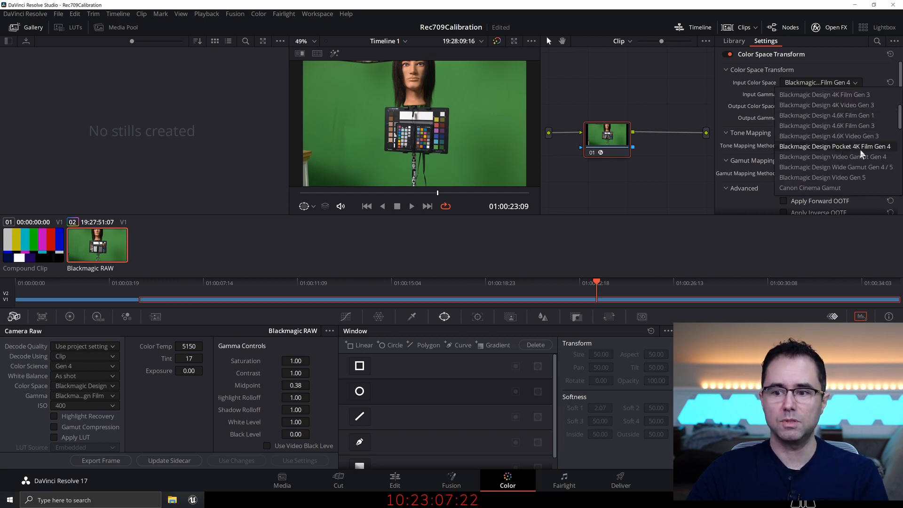
{"action": "mouse_move", "coordinate": [888, 153]}
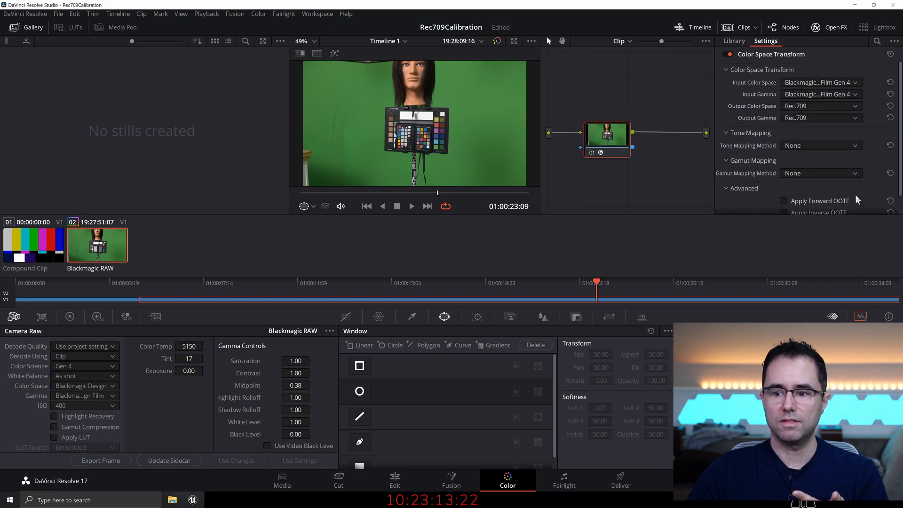
{"action": "mouse_move", "coordinate": [457, 132]}
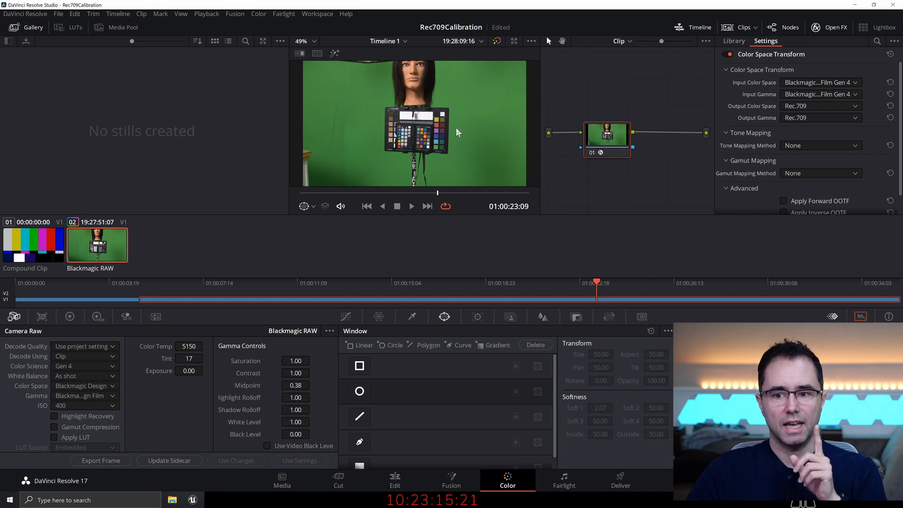
{"action": "mouse_move", "coordinate": [481, 135]}
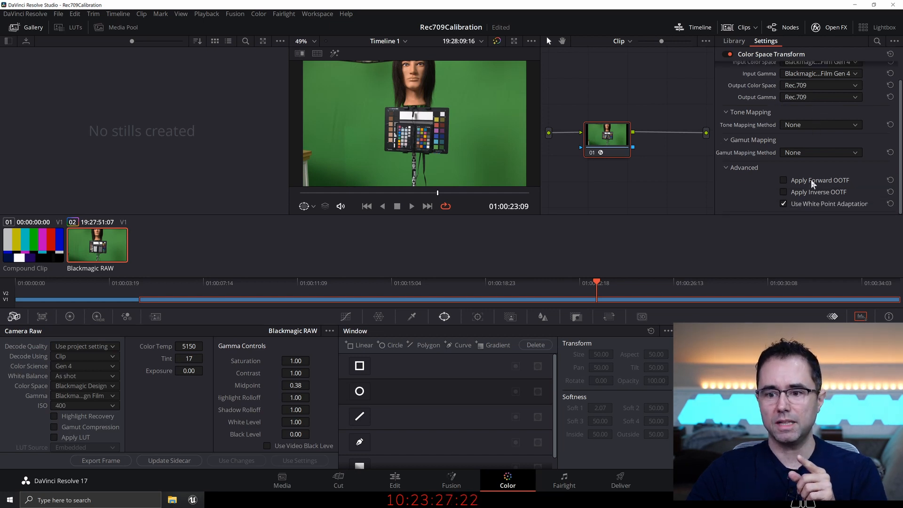
{"action": "left_click", "coordinate": [783, 192]}
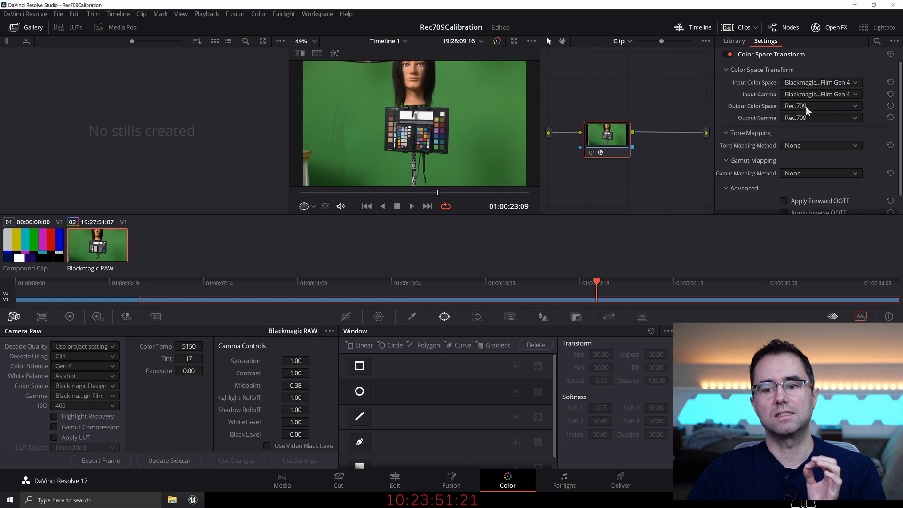
View the clip's Generate LUT menu and check its Input Color Space on the Media page.
{"action": "right_click", "coordinate": [97, 245]}
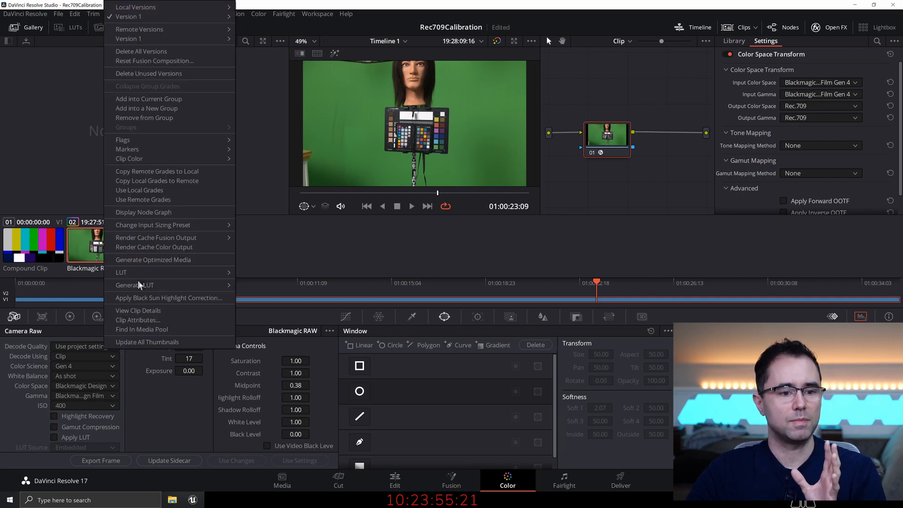
{"action": "mouse_move", "coordinate": [135, 285]}
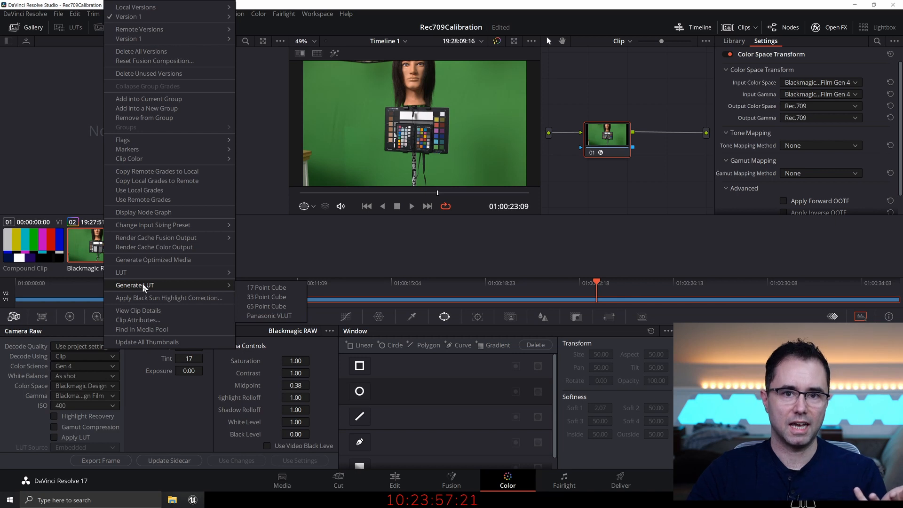
{"action": "mouse_move", "coordinate": [516, 156]}
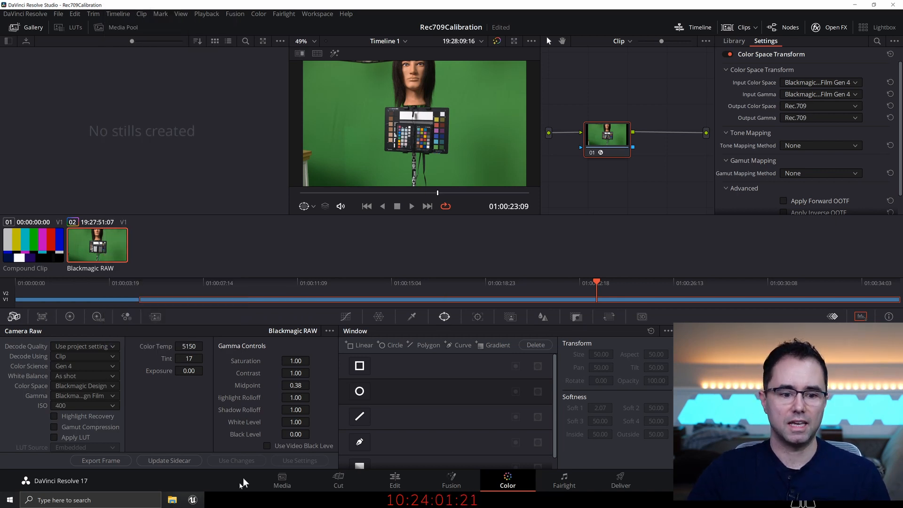
{"action": "left_click", "coordinate": [281, 480]}
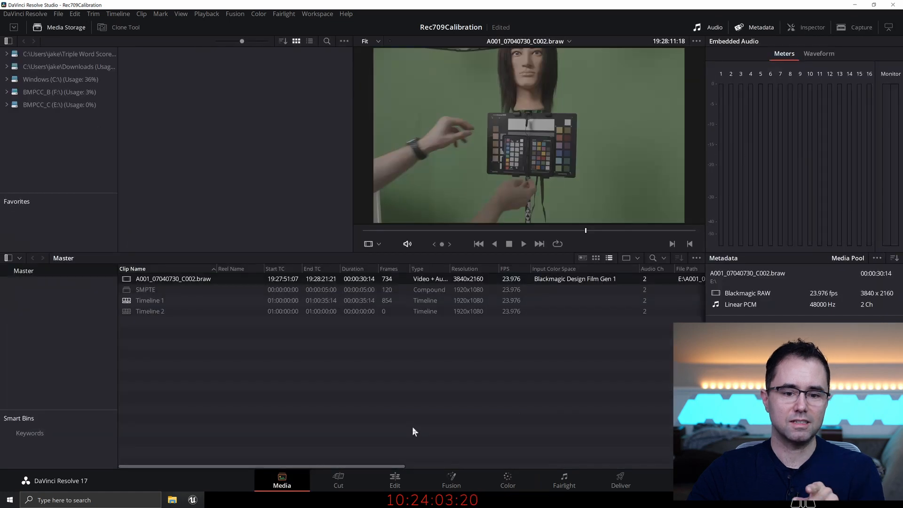
{"action": "left_click", "coordinate": [507, 480]}
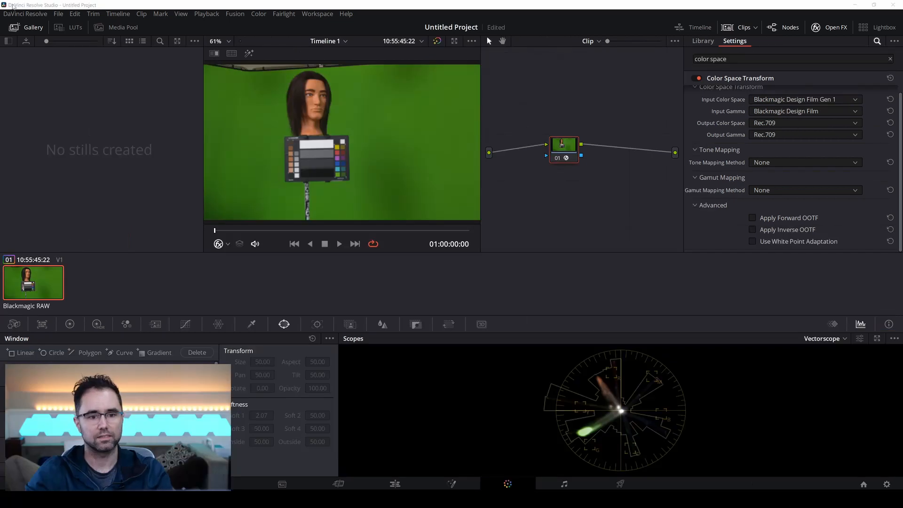
Export a 33 Point Cube LUT named 'BmDFG1 to Rec' into Downloads.
{"action": "left_click", "coordinate": [454, 41]}
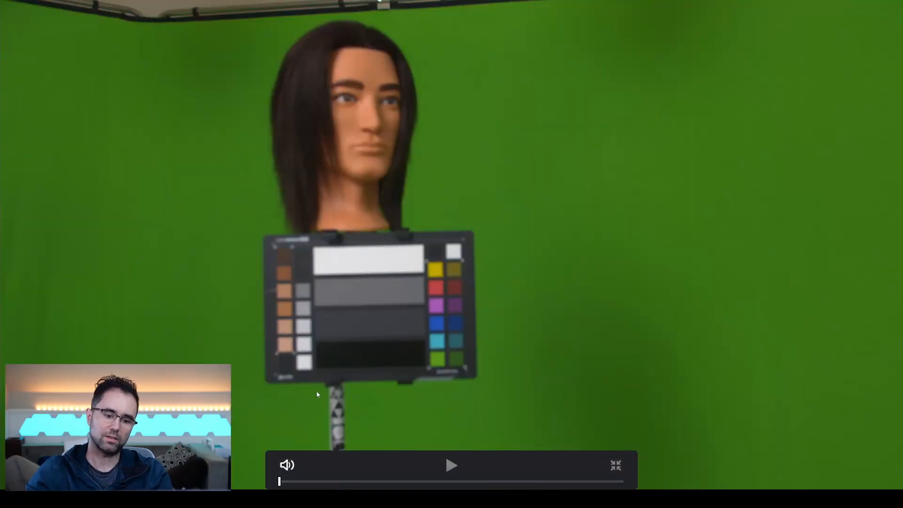
{"action": "left_click_drag", "start_coordinate": [280, 480], "coordinate": [438, 480]}
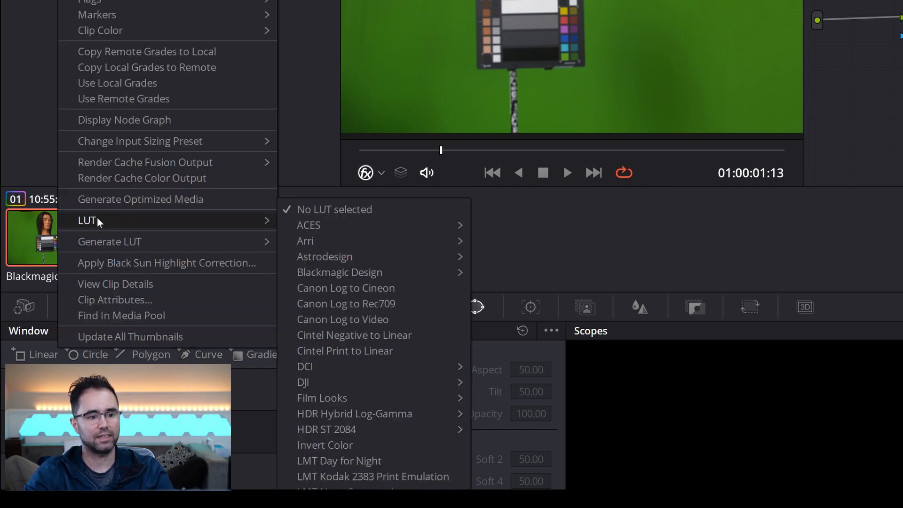
{"action": "mouse_move", "coordinate": [109, 241]}
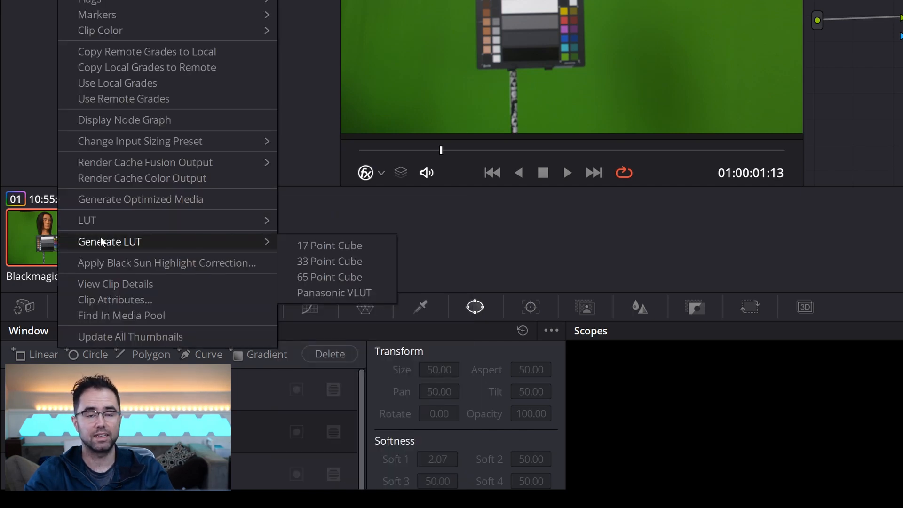
{"action": "mouse_move", "coordinate": [376, 233]}
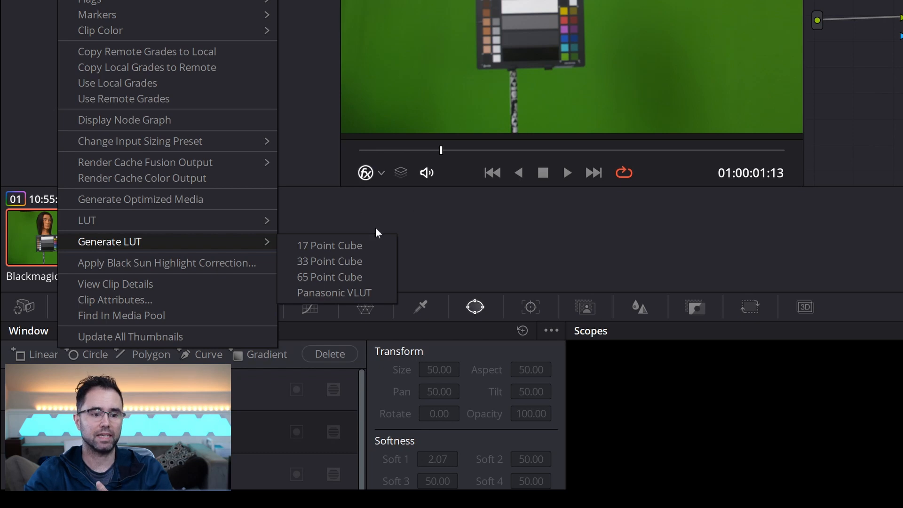
{"action": "mouse_move", "coordinate": [357, 266]}
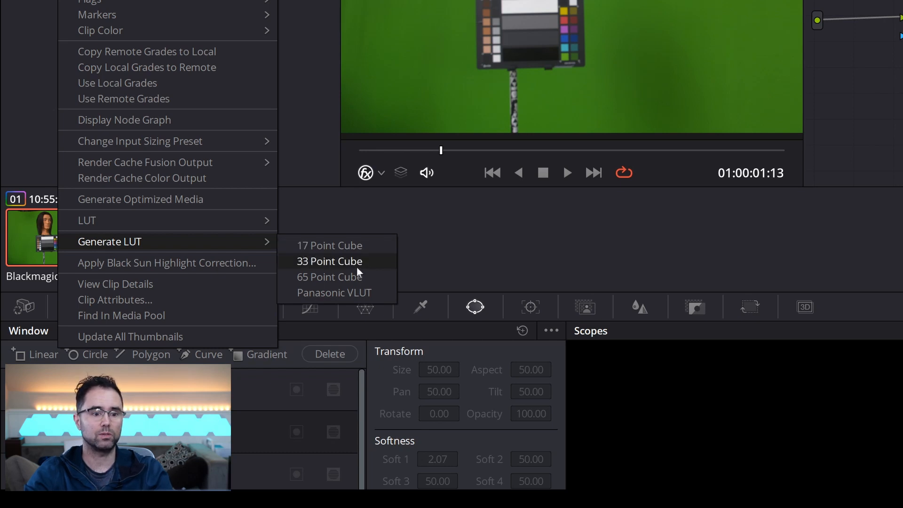
{"action": "left_click", "coordinate": [330, 261]}
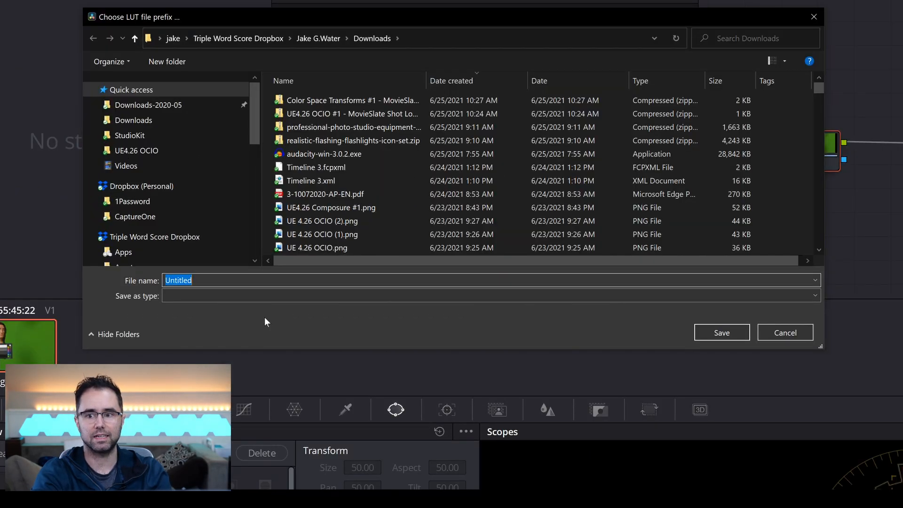
{"action": "type", "text": "BmD"}
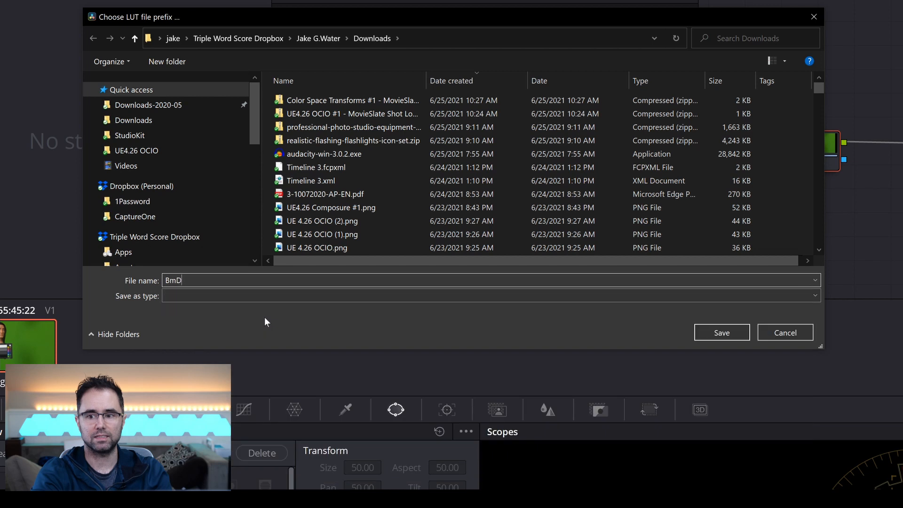
{"action": "type", "text": "FG1"}
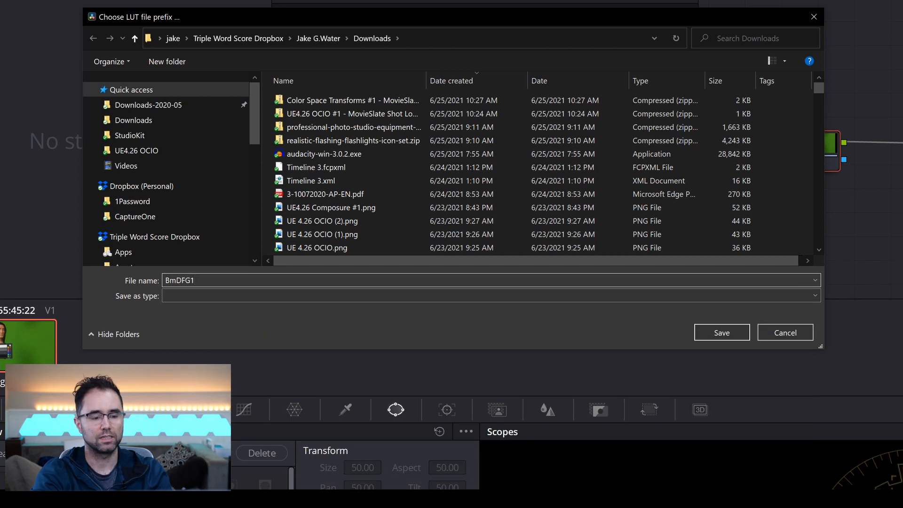
{"action": "type", "text": "to"}
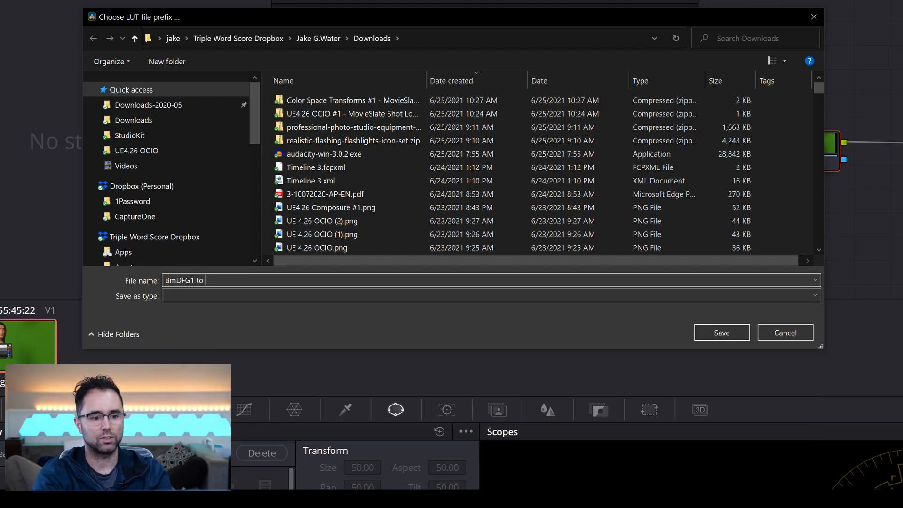
{"action": "type", "text": "Rec"}
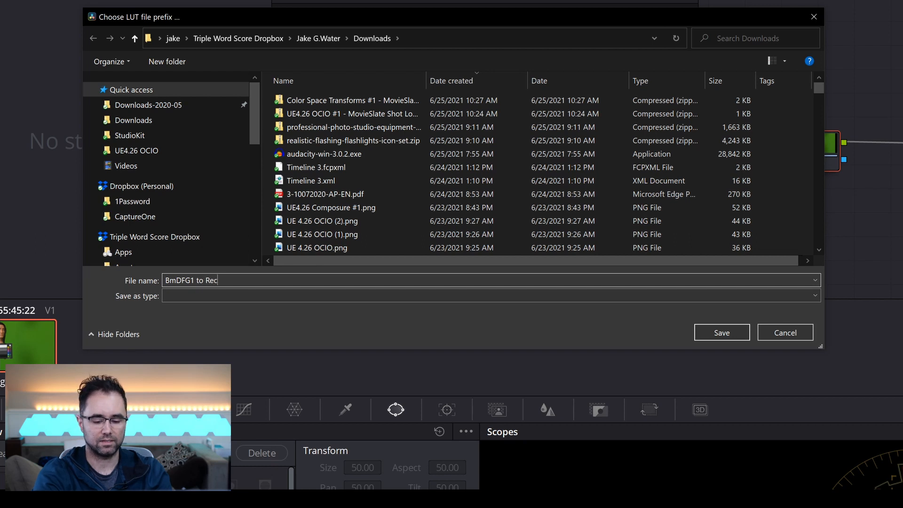
{"action": "left_click", "coordinate": [785, 333]}
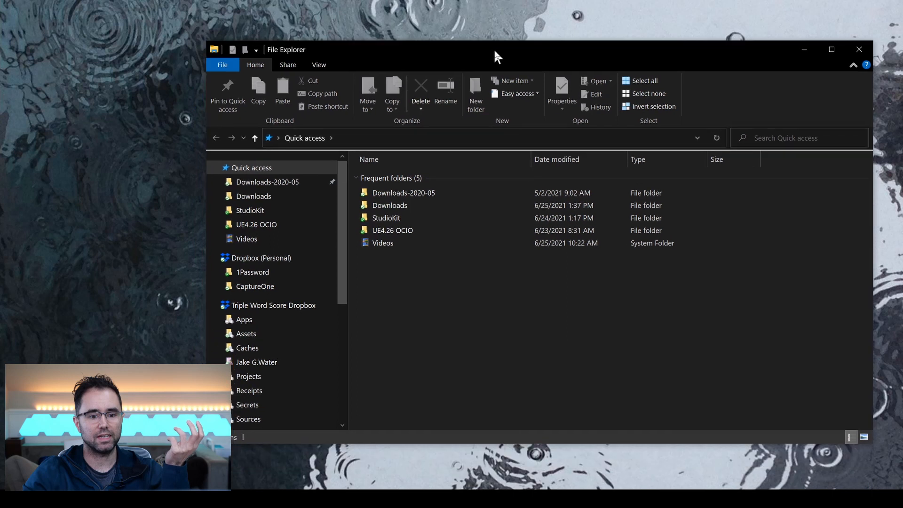
Copy BmDFG1 to Rec709.cube from Downloads and paste it into BMPCC_B (F:) > 3DLUTs.
{"action": "double_click", "coordinate": [390, 205]}
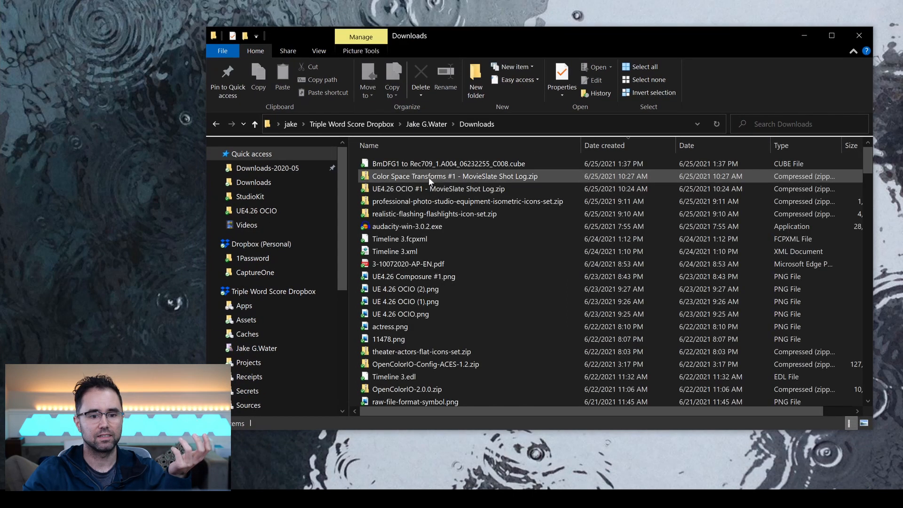
{"action": "right_click", "coordinate": [429, 177]}
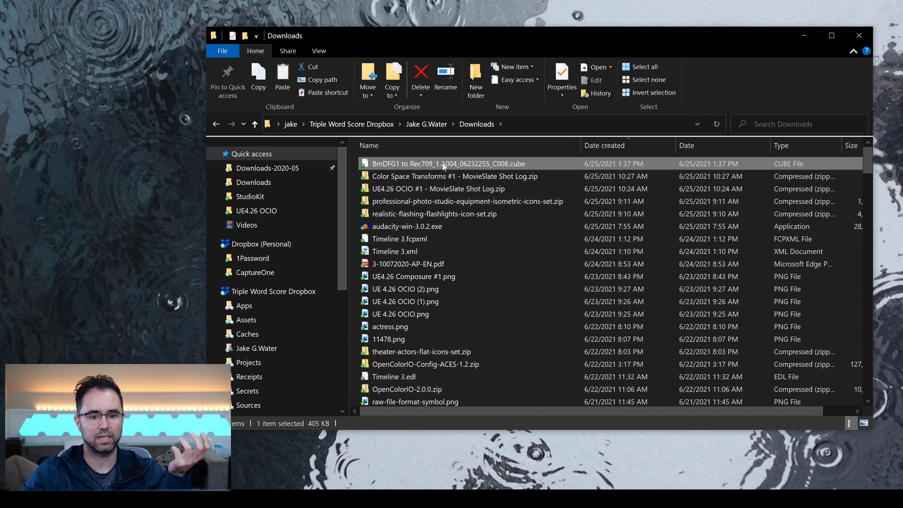
{"action": "scroll", "scroll_direction": "down", "scroll_amount": 3}
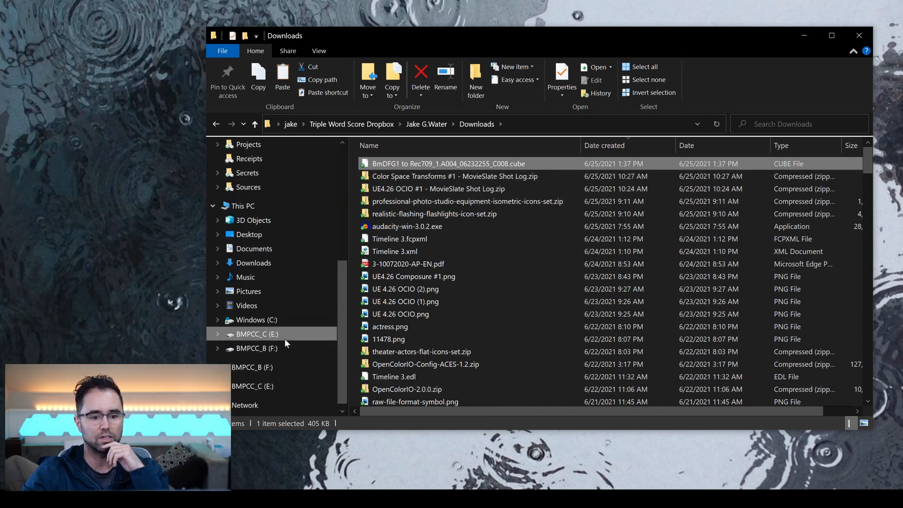
{"action": "left_click", "coordinate": [257, 348]}
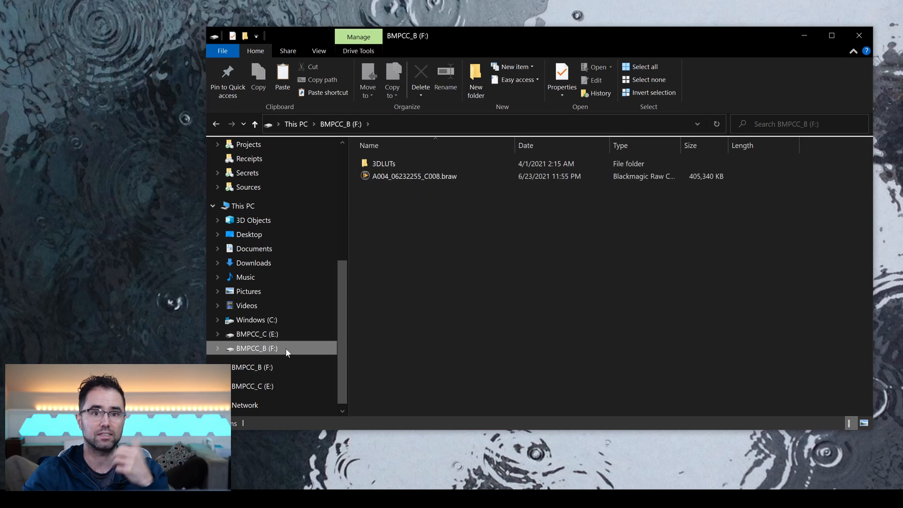
{"action": "mouse_move", "coordinate": [271, 352]}
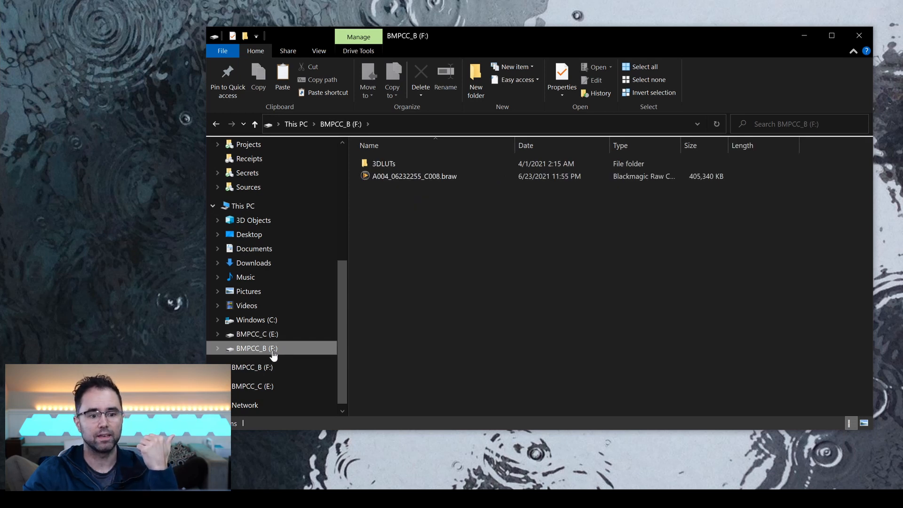
{"action": "left_click", "coordinate": [384, 164]}
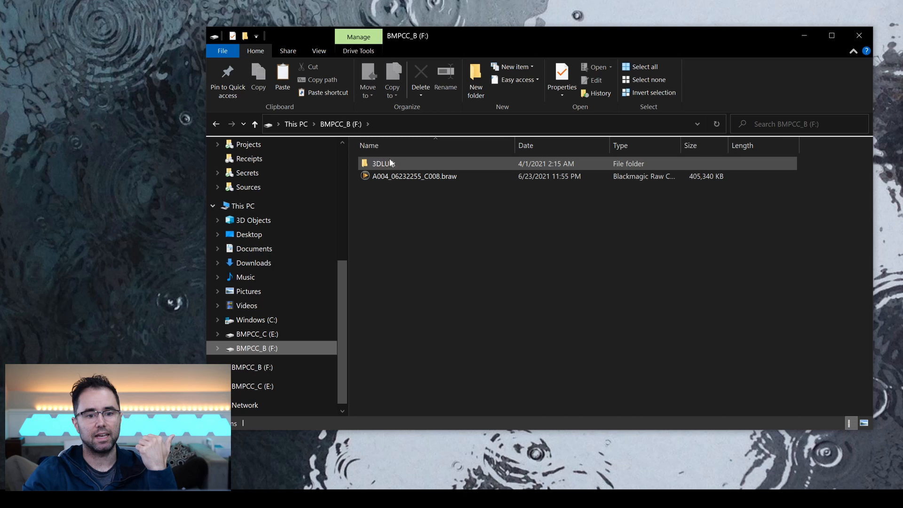
{"action": "mouse_move", "coordinate": [383, 164]}
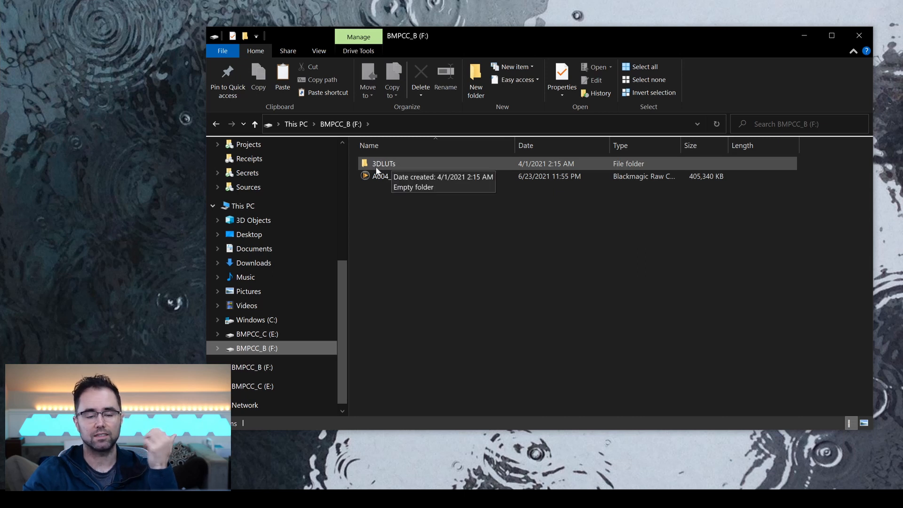
{"action": "double_click", "coordinate": [384, 163]}
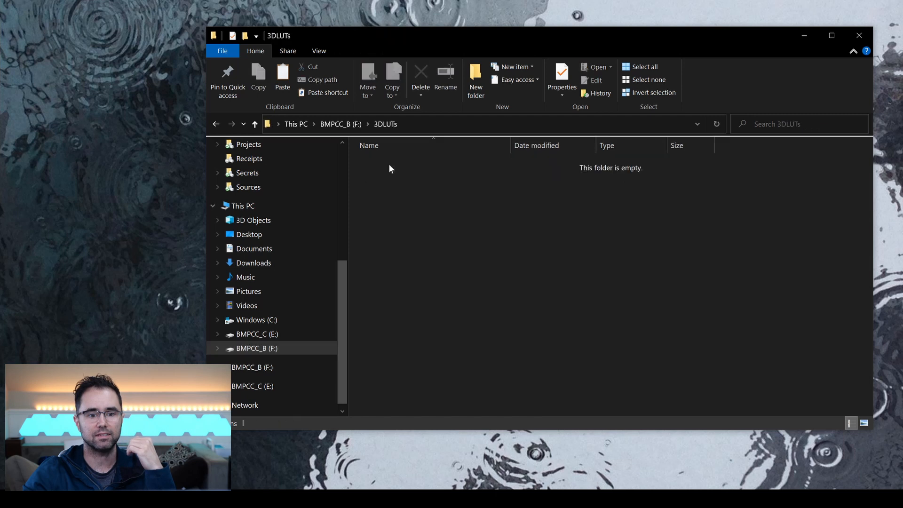
{"action": "right_click", "coordinate": [390, 169]}
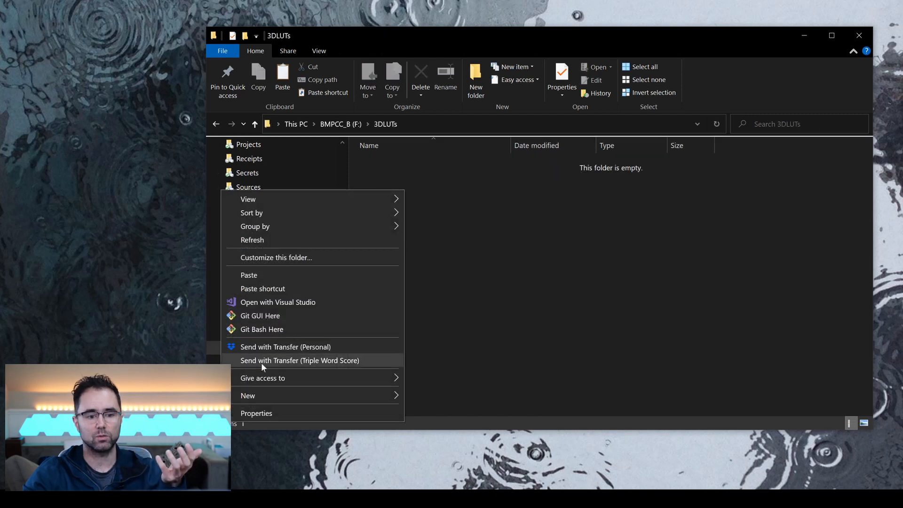
{"action": "left_click", "coordinate": [299, 360]}
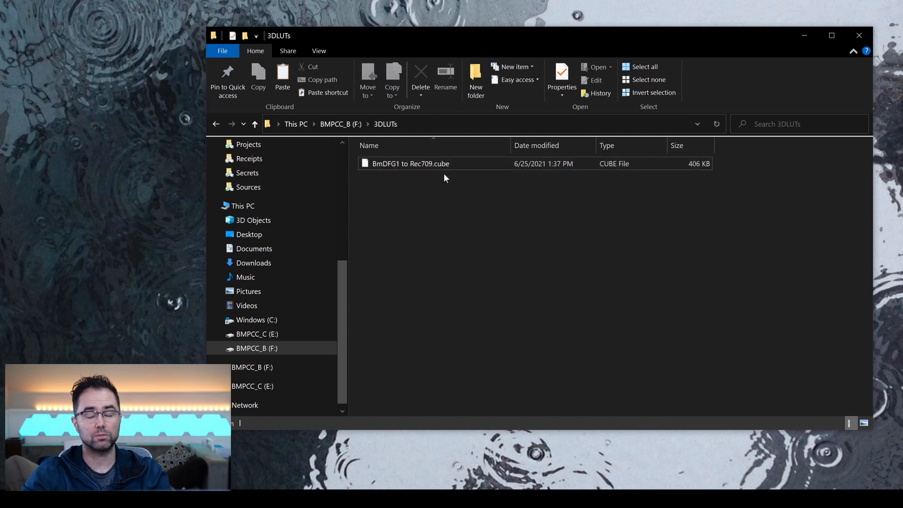
{"action": "mouse_move", "coordinate": [479, 228]}
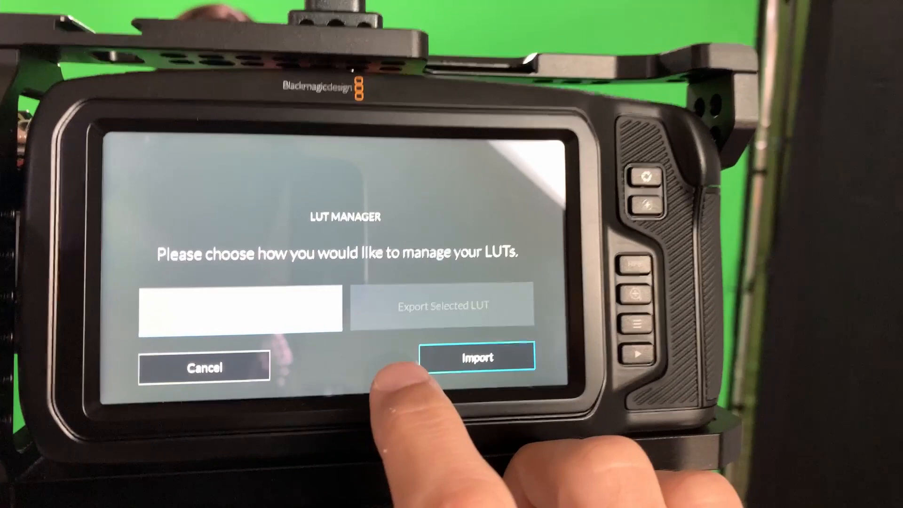
Import the BmDFG1 to Rec709 LUT from EXT. DRIVE into the camera's LUT list.
{"action": "left_click", "coordinate": [477, 357]}
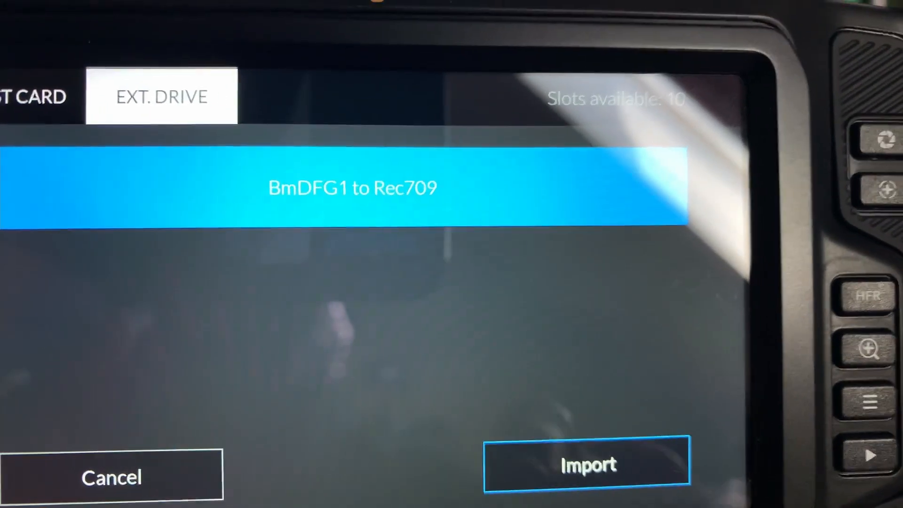
{"action": "left_click", "coordinate": [588, 464]}
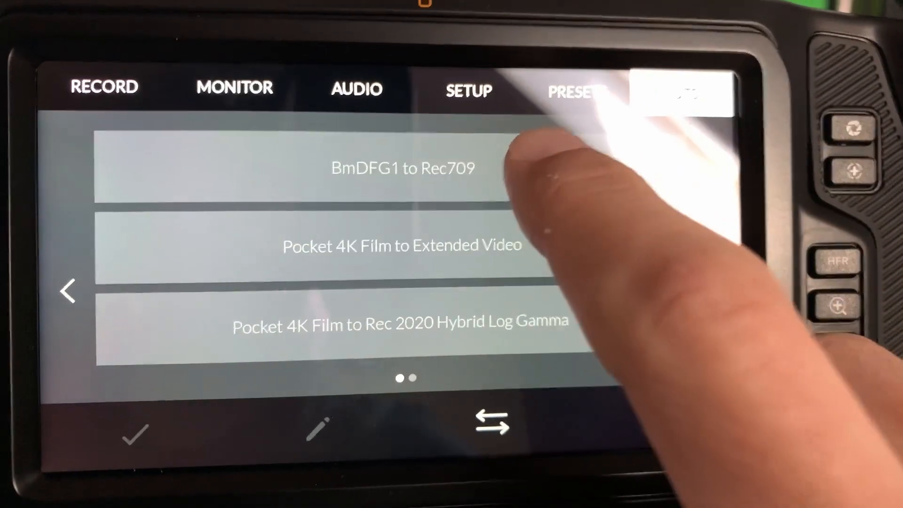
Select BmDFG1 to Rec709 as the camera's LUT, then visit the Record and Monitor settings.
{"action": "left_click", "coordinate": [403, 168]}
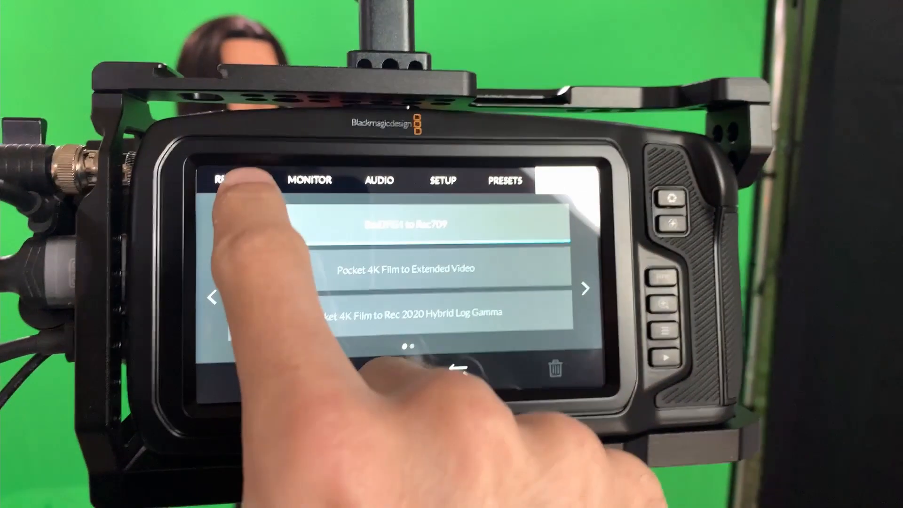
{"action": "left_click", "coordinate": [225, 175]}
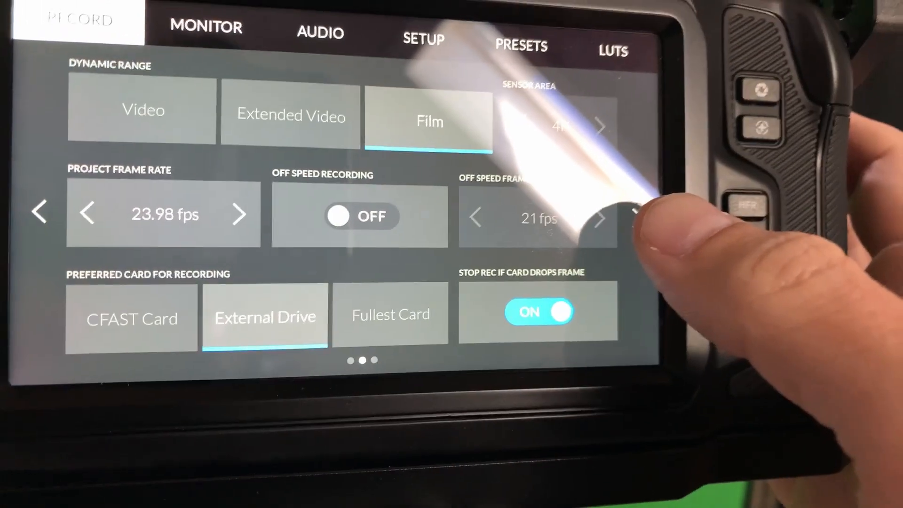
{"action": "left_click", "coordinate": [600, 218]}
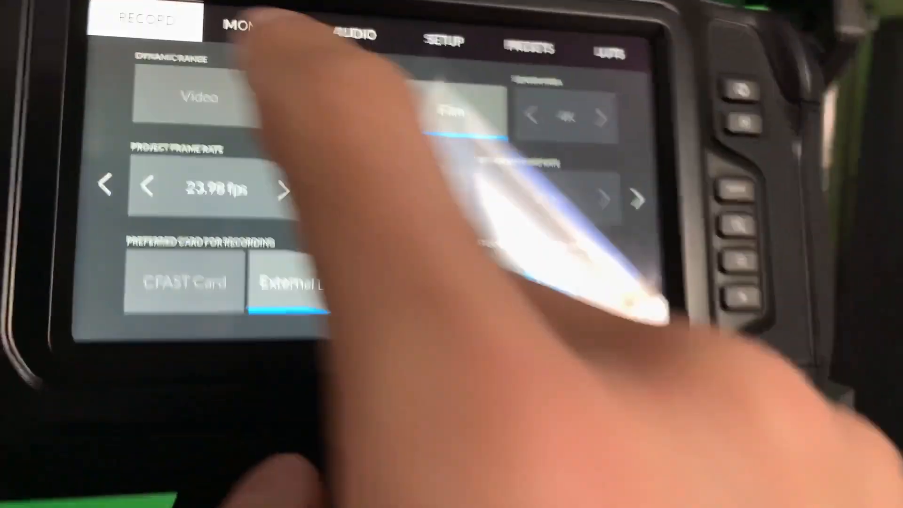
{"action": "left_click", "coordinate": [244, 26]}
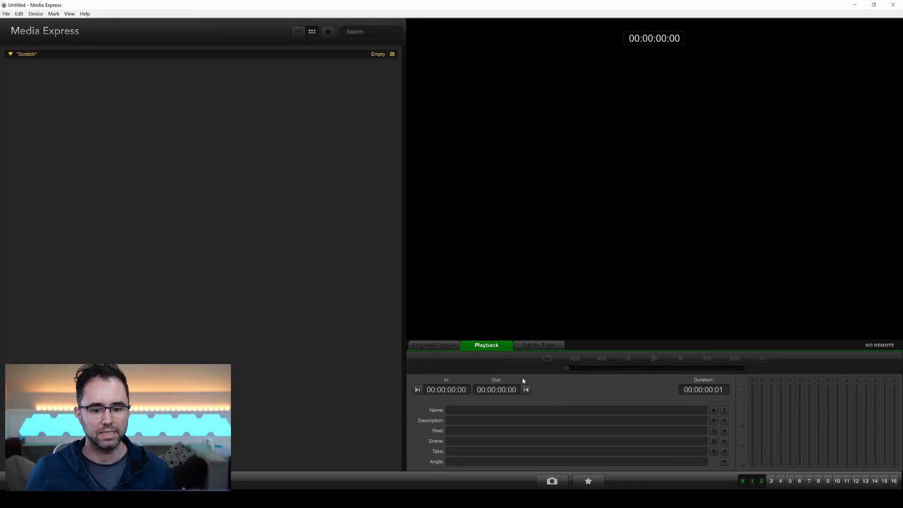
Switch Media Express to Log and Capture with DeckLink 8K Pro (1) as the capture device.
{"action": "left_click", "coordinate": [434, 345]}
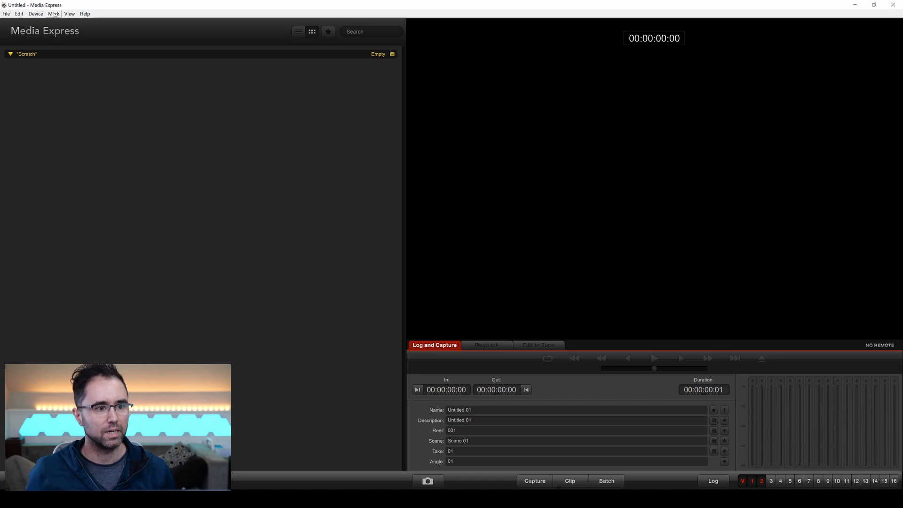
{"action": "left_click", "coordinate": [35, 13]}
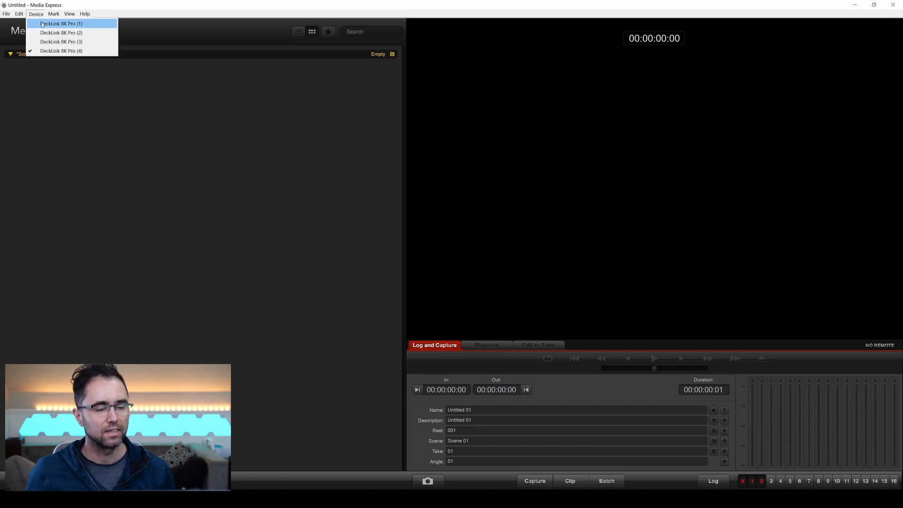
{"action": "left_click", "coordinate": [60, 24]}
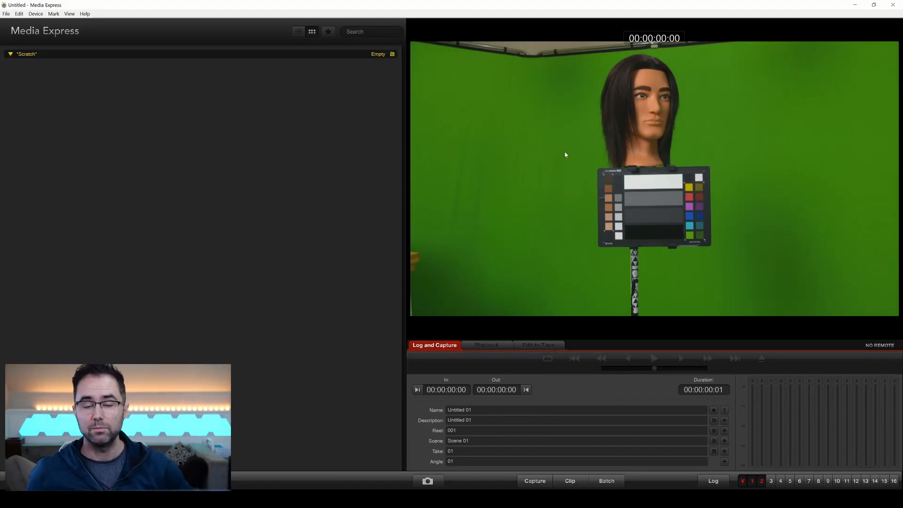
{"action": "mouse_move", "coordinate": [557, 176]}
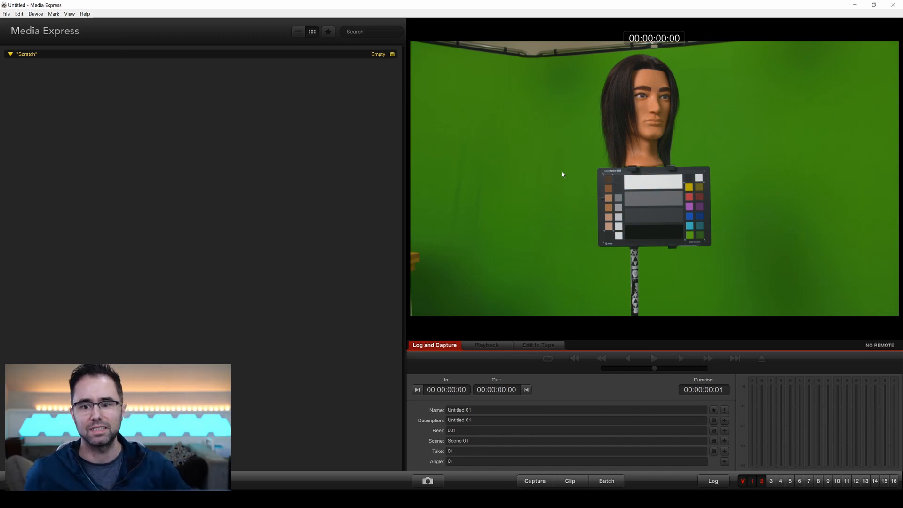
{"action": "mouse_move", "coordinate": [681, 210]}
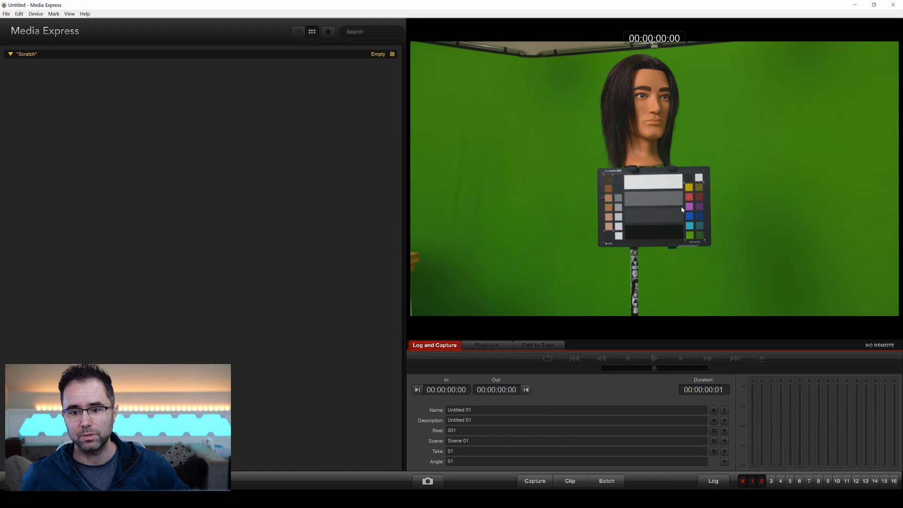
{"action": "mouse_move", "coordinate": [651, 203]}
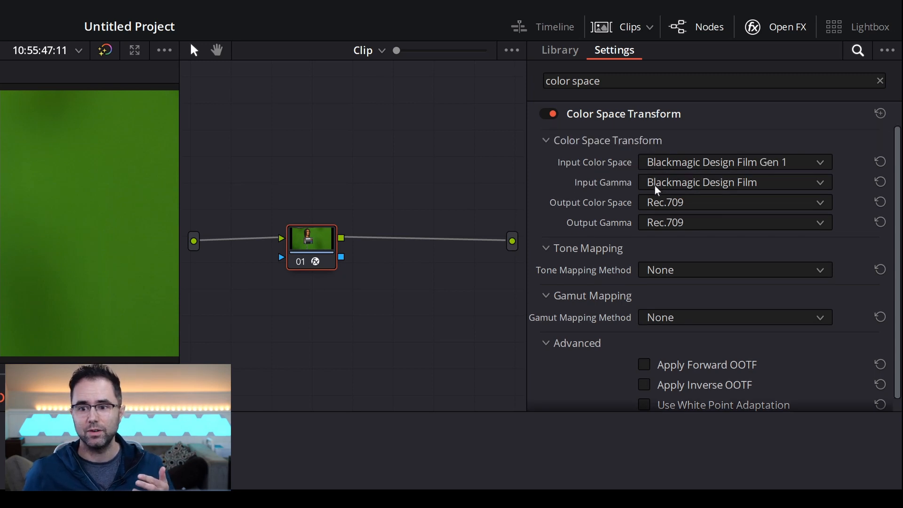
{"action": "mouse_move", "coordinate": [680, 213]}
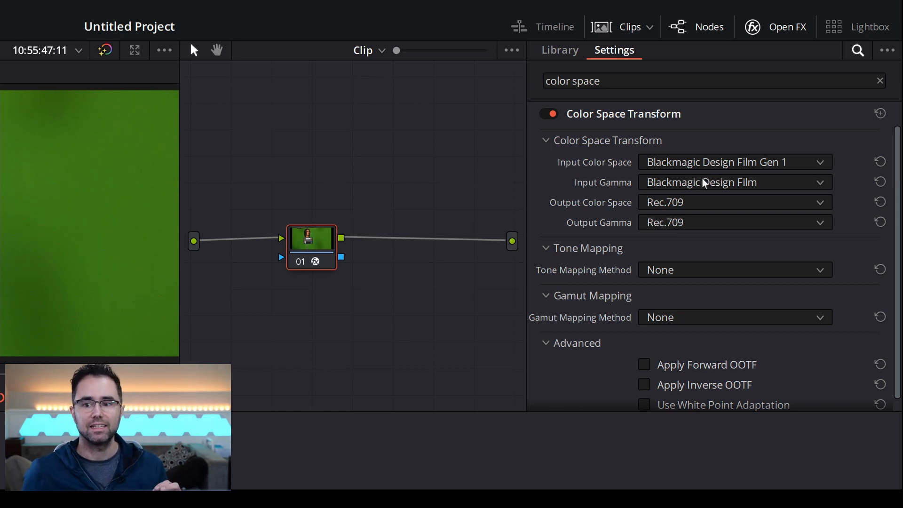
{"action": "mouse_move", "coordinate": [711, 165]}
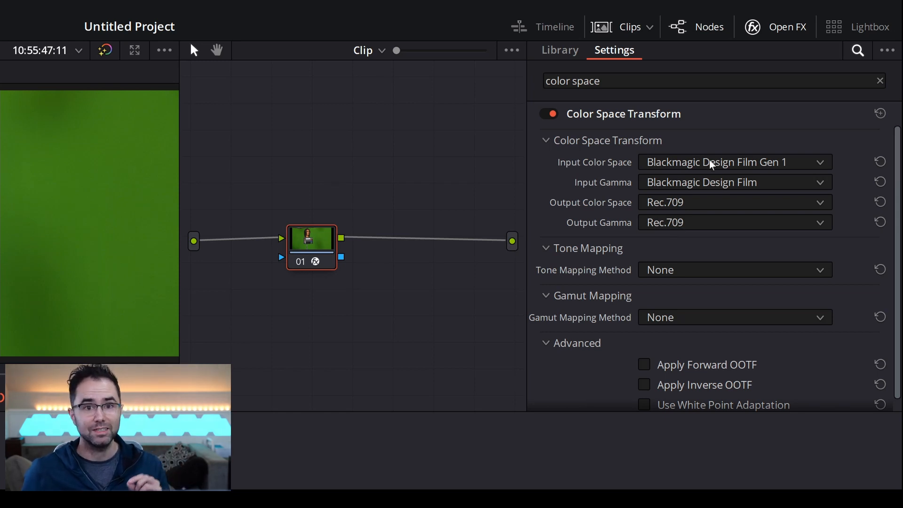